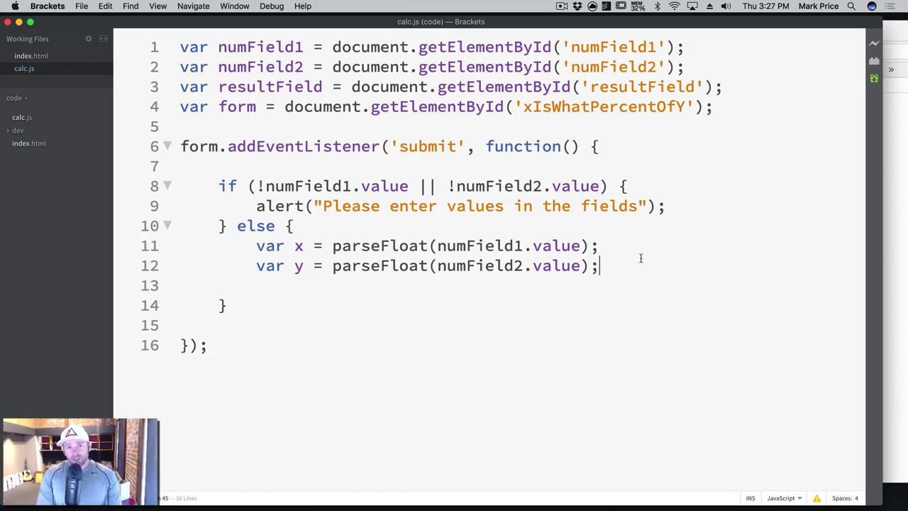
Add var result = x / y; and var percent = result * 100; in the else block.
key("return")
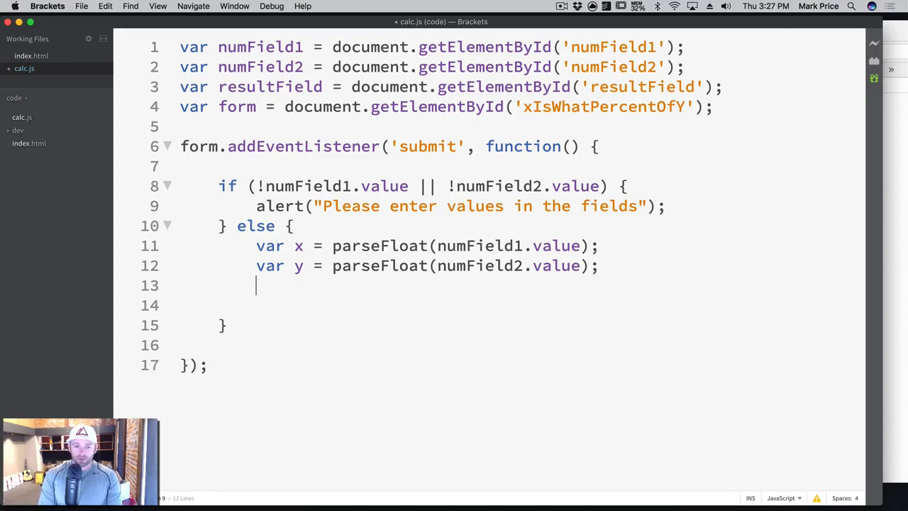
type("var result =")
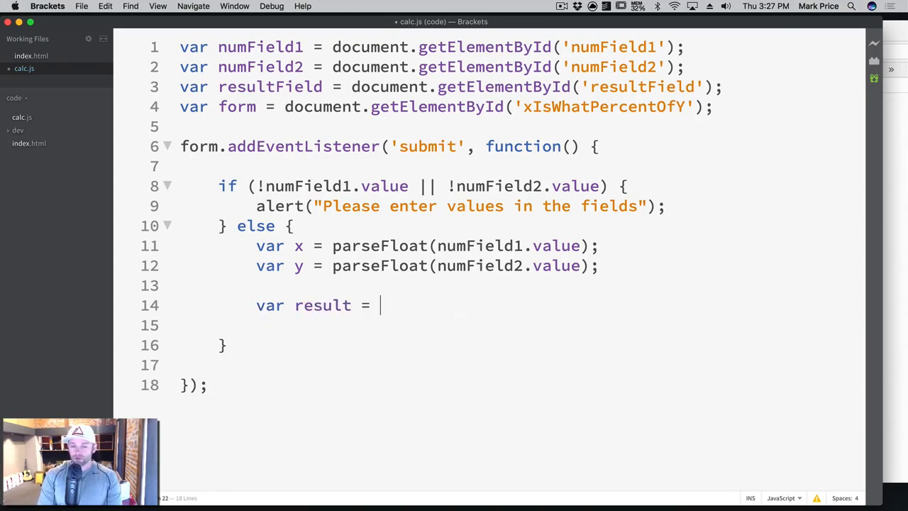
type("x / y;")
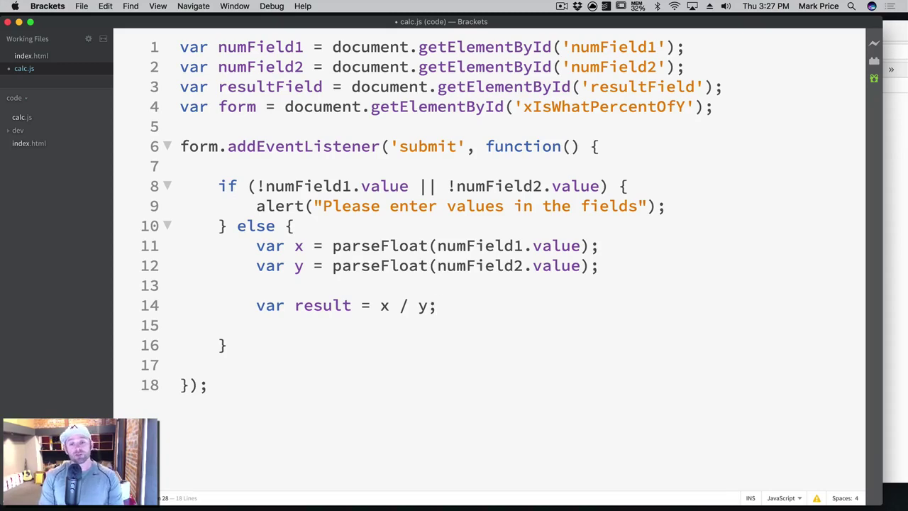
left_click(437, 305)
type("var percent = result")
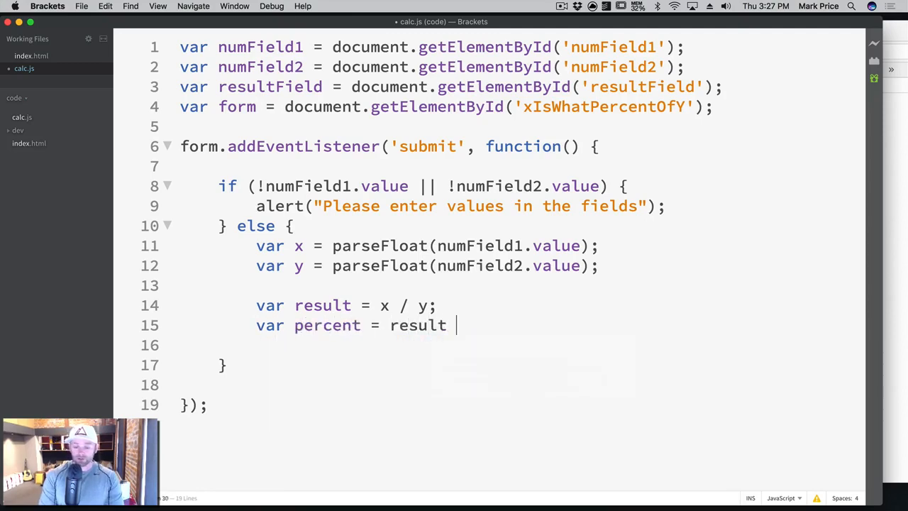
type("* 100;")
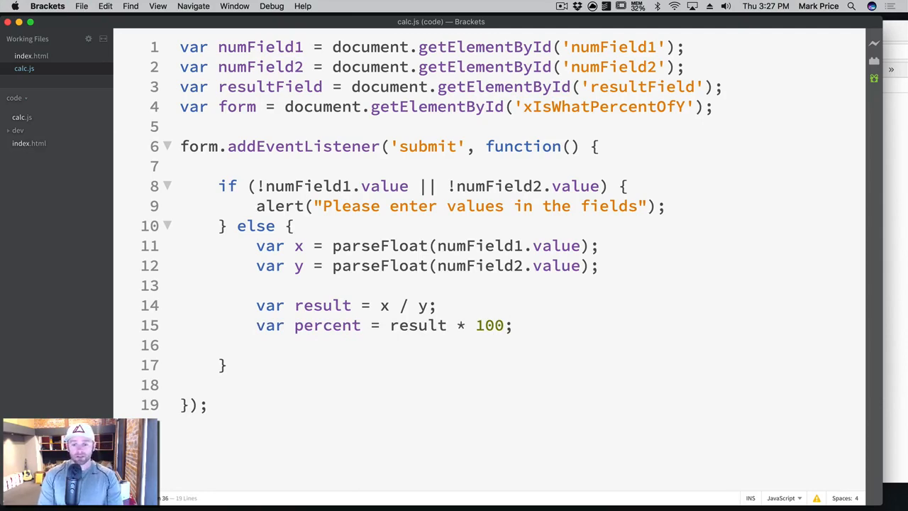
Add alert(percent); and point out the parseFloat and percent names in the code.
type("alert(")
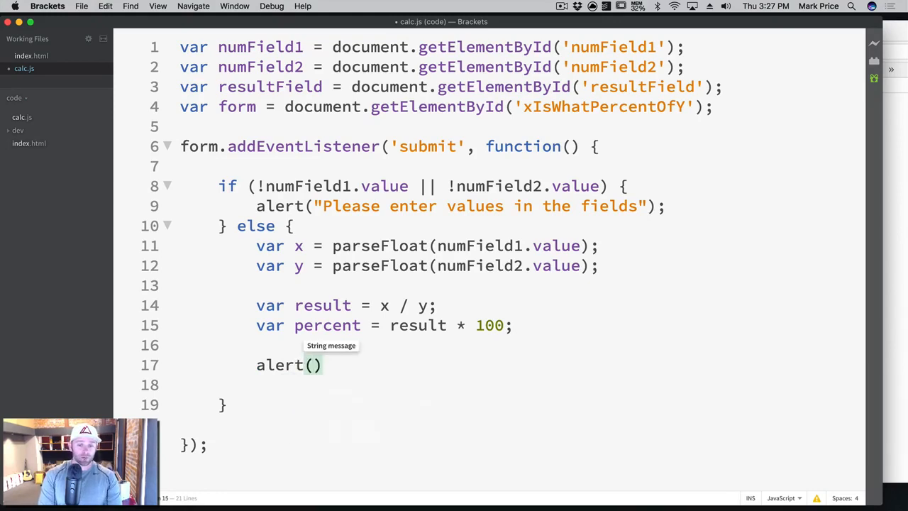
type("percent);")
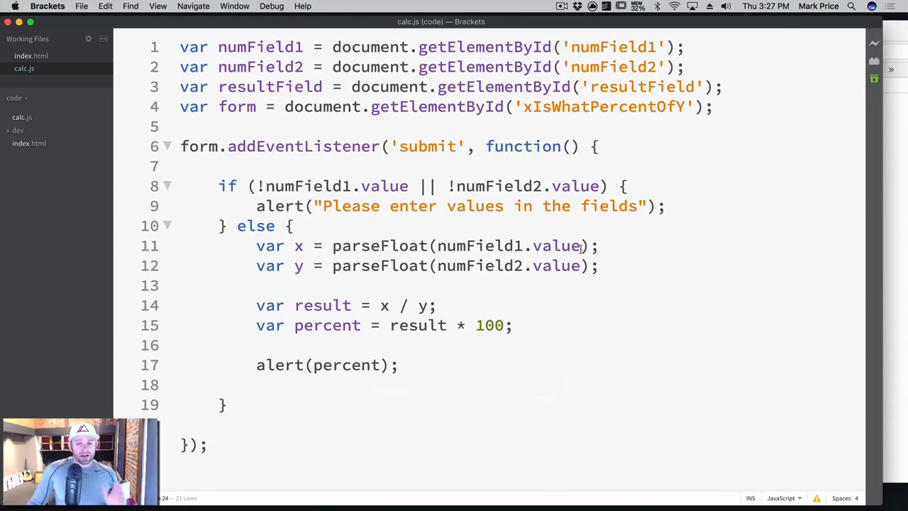
double_click(380, 245)
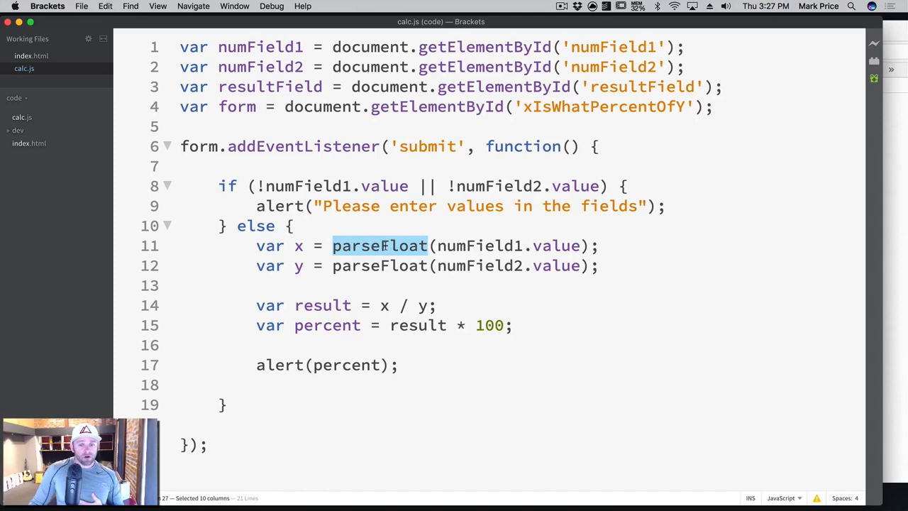
left_click(360, 364)
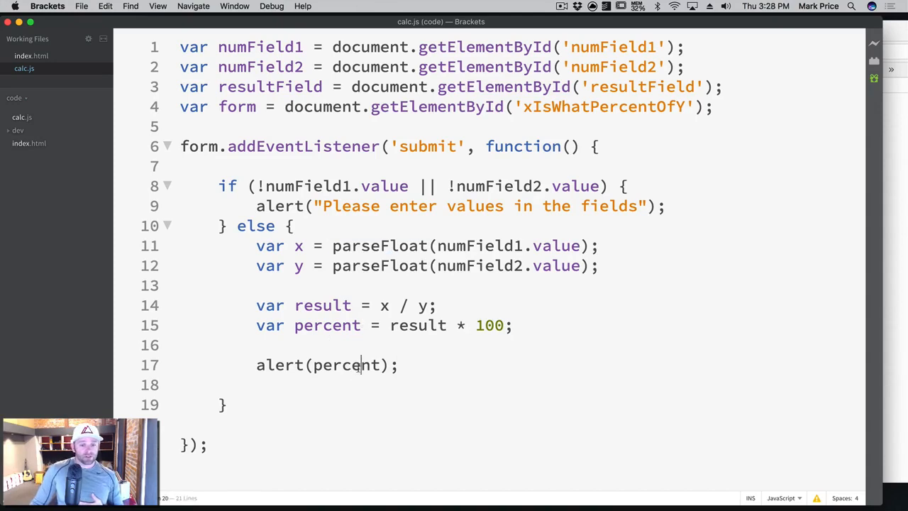
double_click(346, 364)
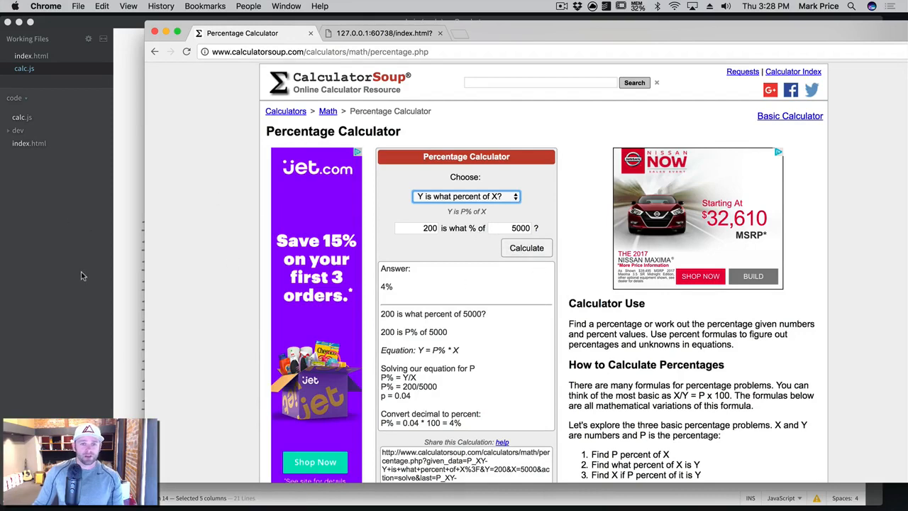
Run the local calculator with 200 and 5000, see the alert showing 4 and dismiss it.
left_click(383, 33)
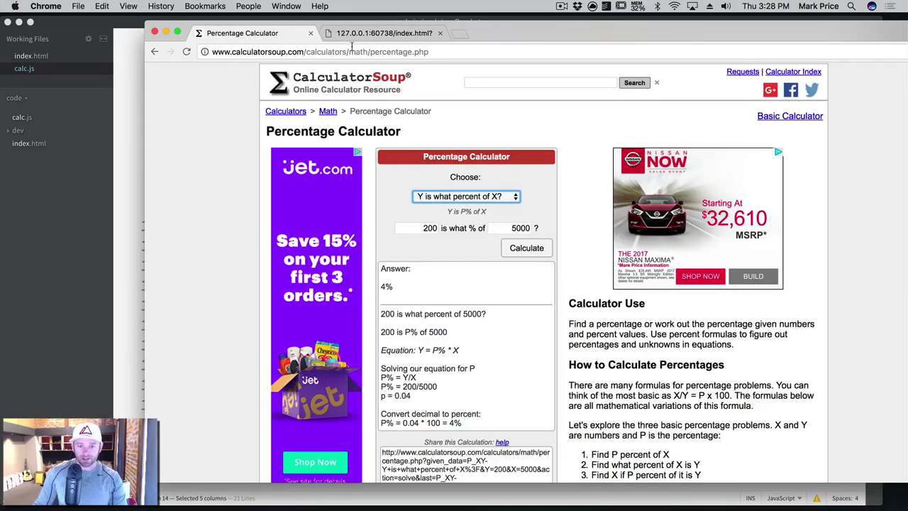
left_click(383, 33)
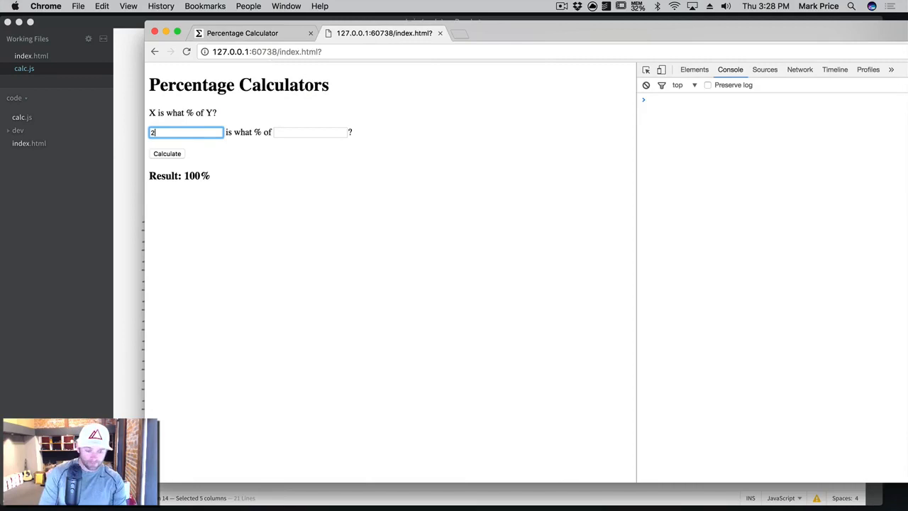
type("5000")
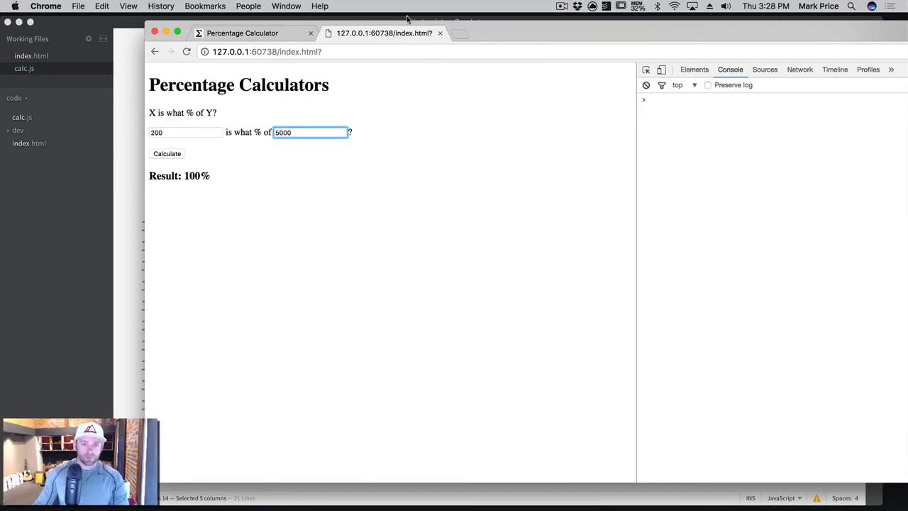
left_click(167, 153)
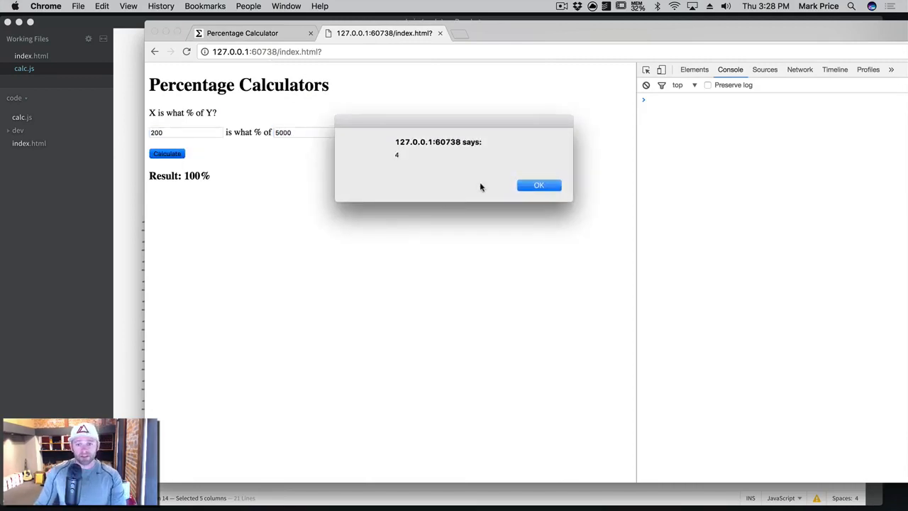
left_click(538, 185)
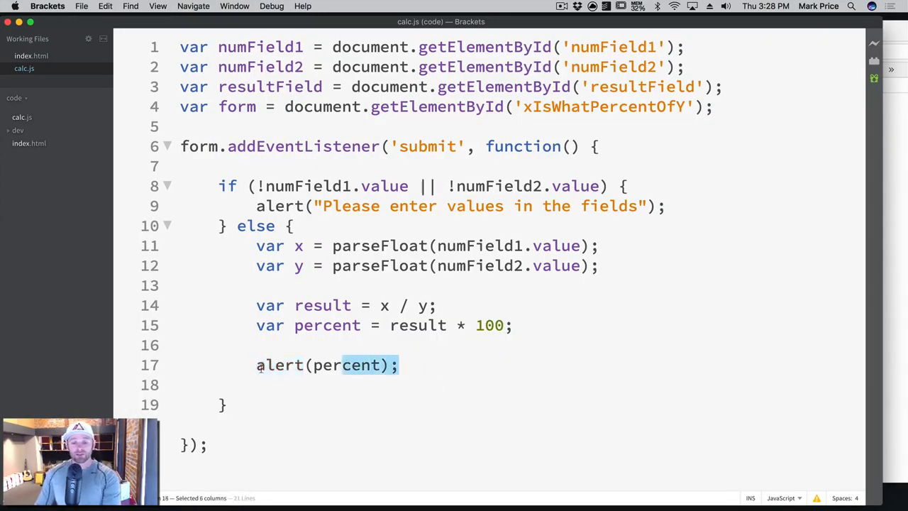
Replace the alert with resultField.innerText = "Answer: " + percent + "%";.
key("Delete")
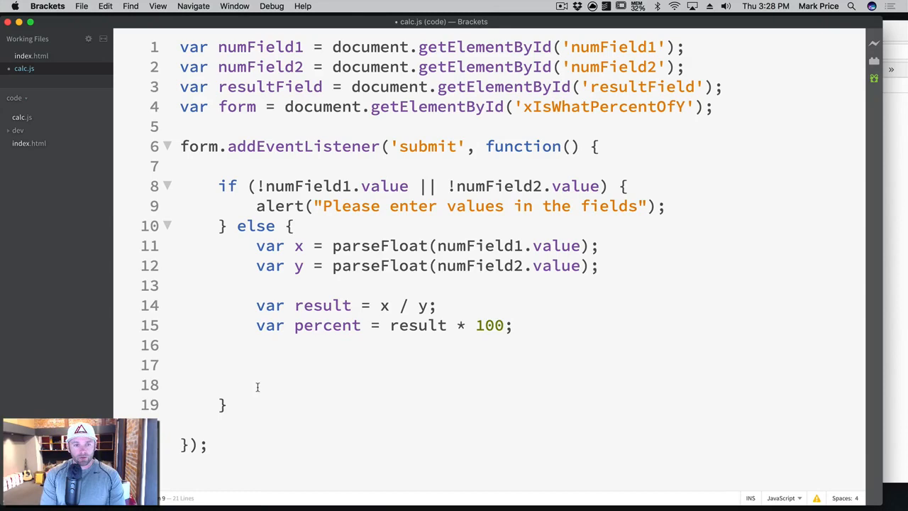
type("resultf")
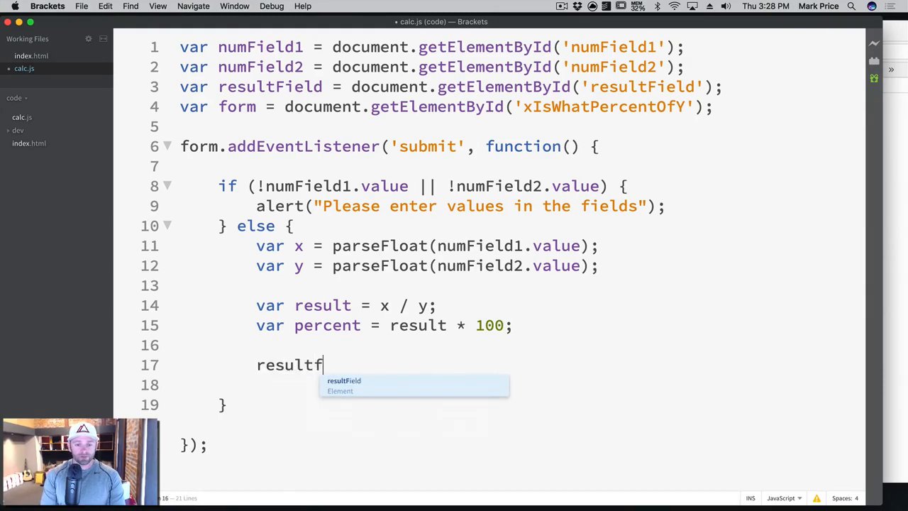
type("Field.innerText =")
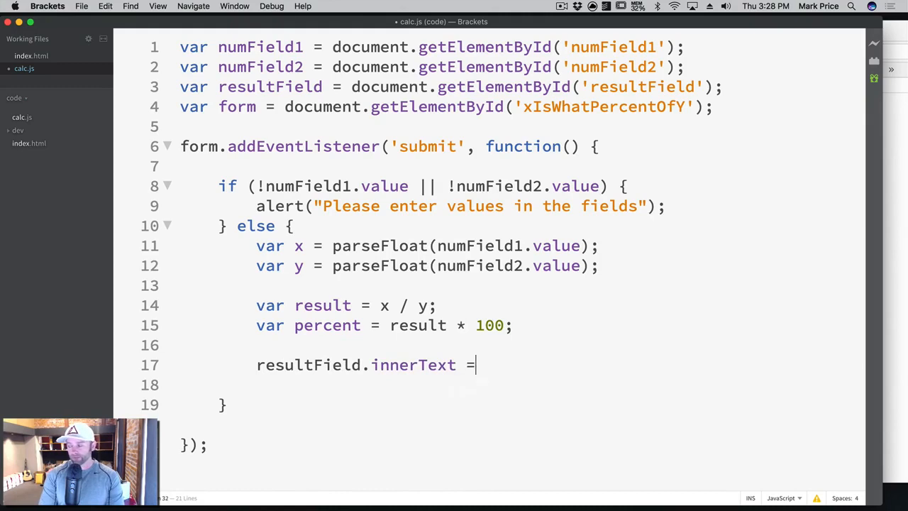
type("\"Answer\"")
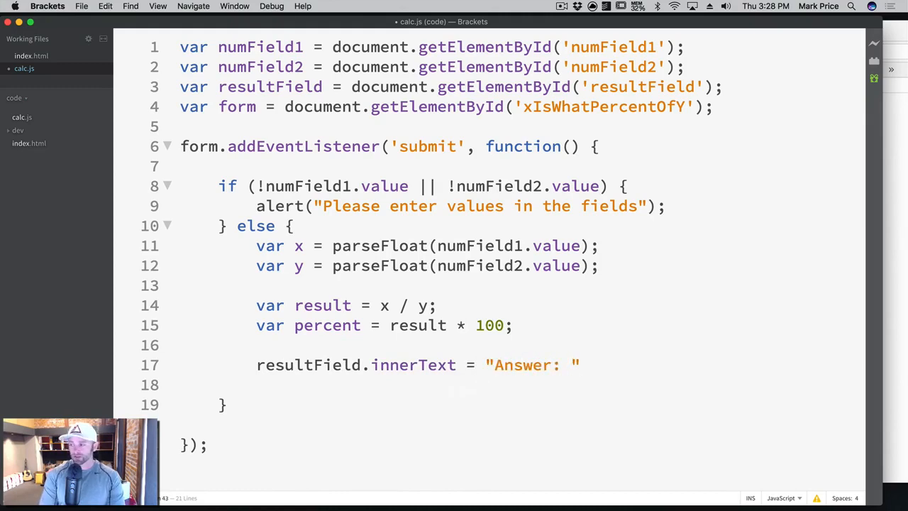
type("+ percent")
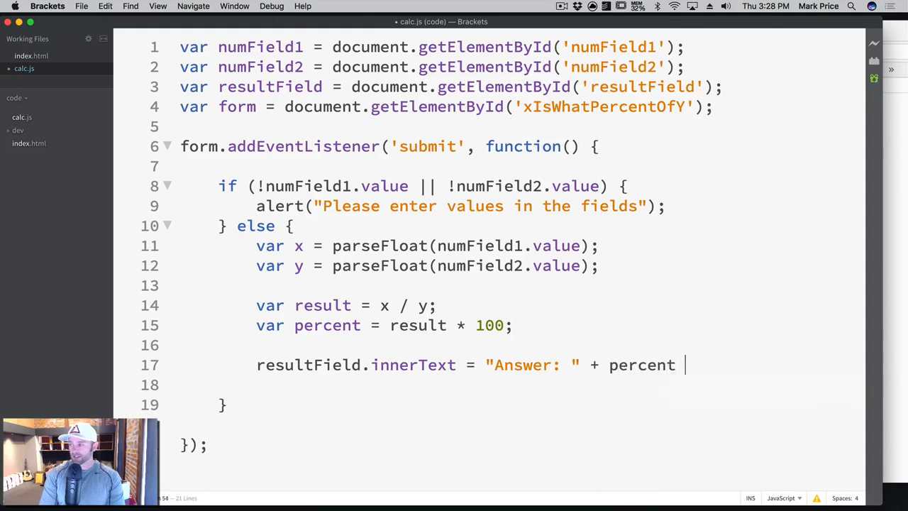
type("+ \"%\"")
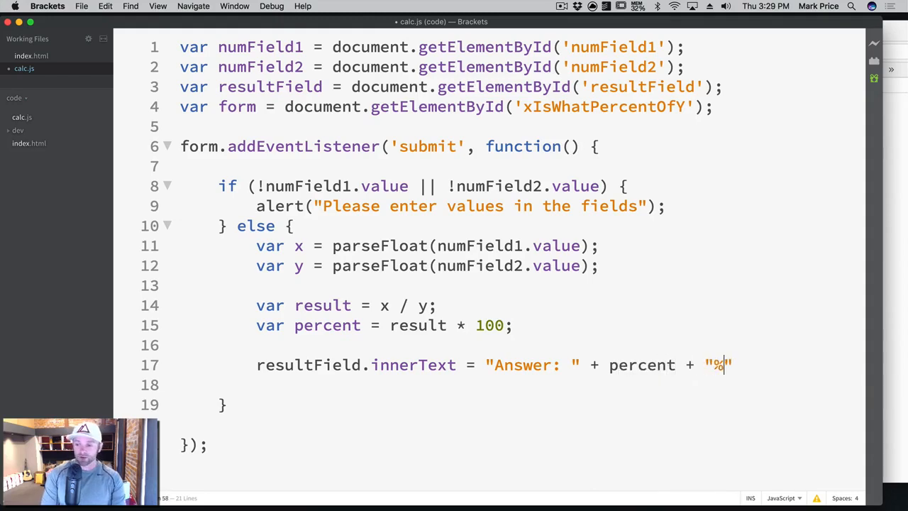
type(";")
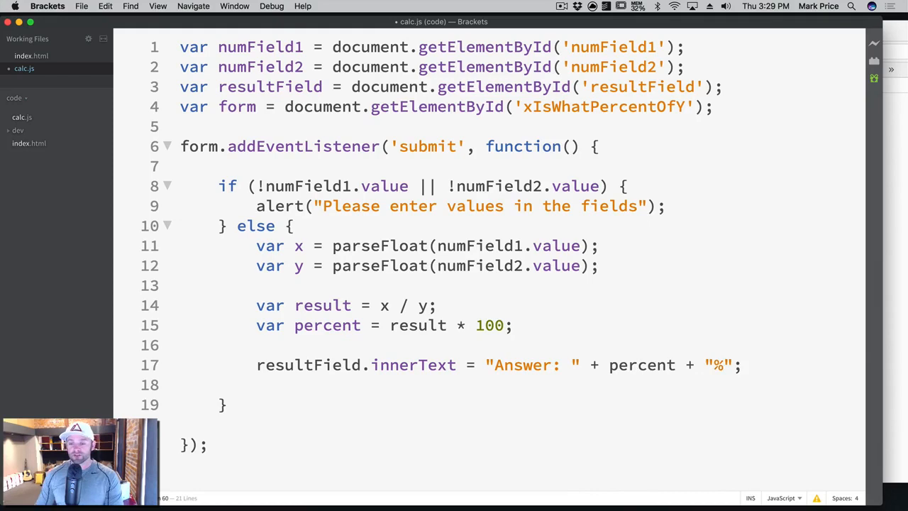
Highlight the percent variable in the answer line and return to the calculator page.
double_click(523, 364)
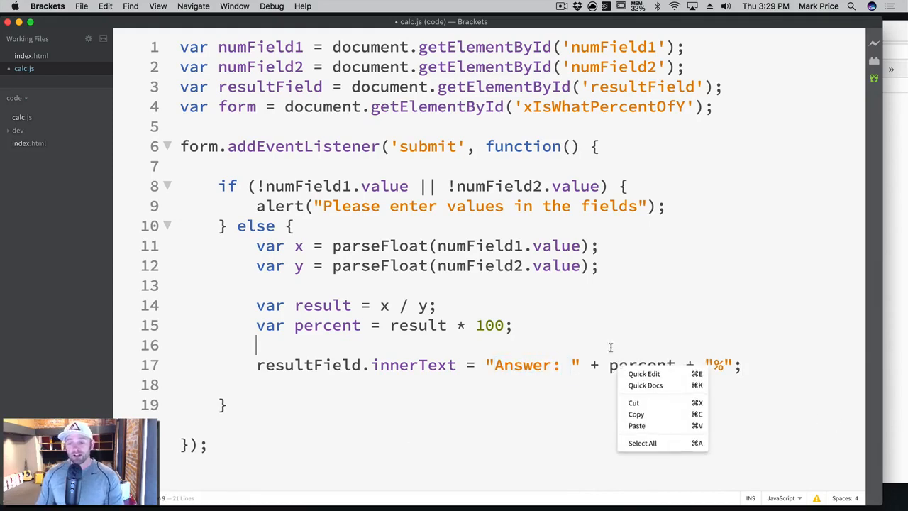
double_click(641, 365)
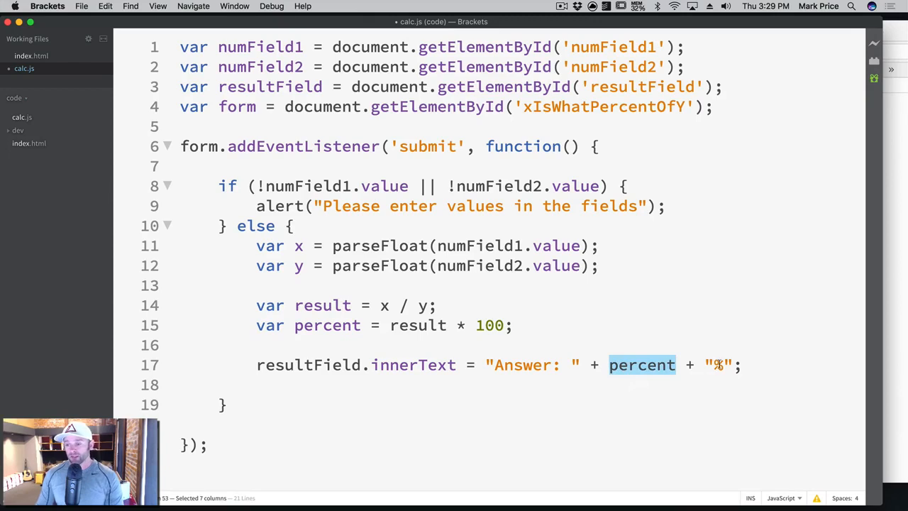
left_click(760, 365)
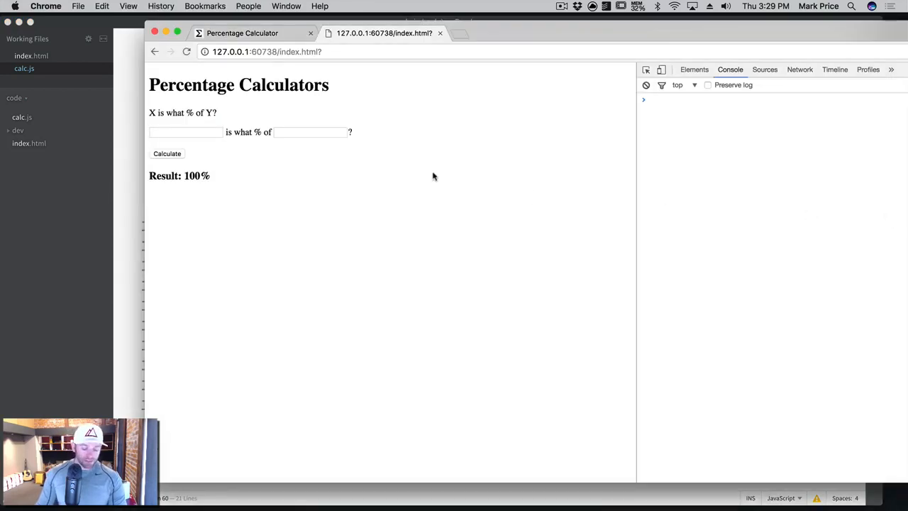
Enter 200, submit the form so the fields clear, and dismiss the empty-fields warning.
left_click(186, 132)
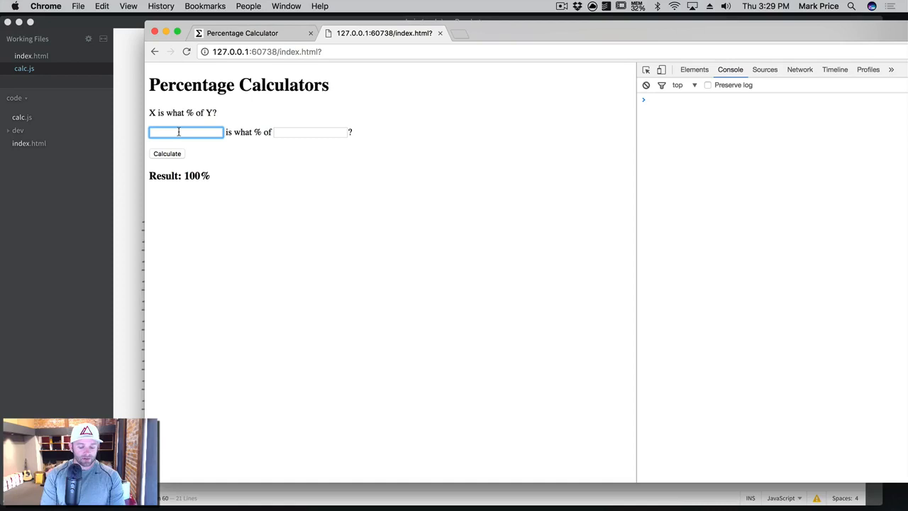
type("200")
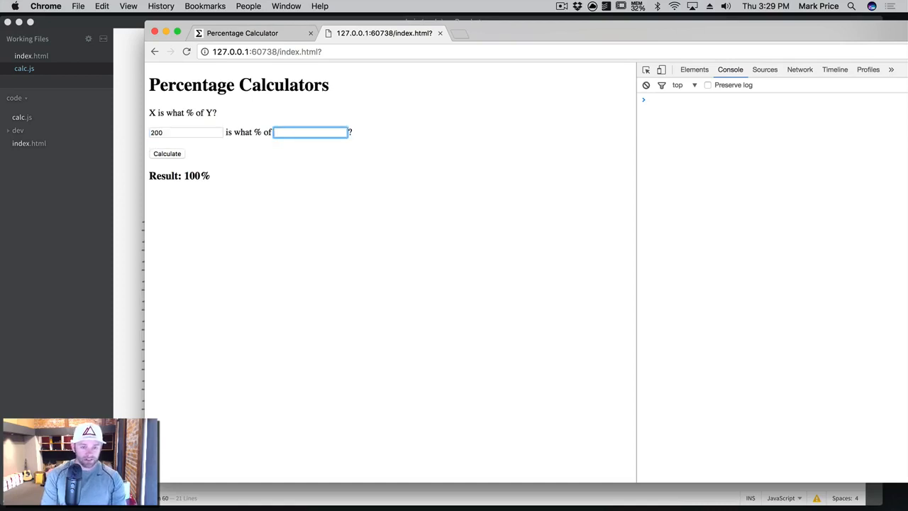
left_click(168, 154)
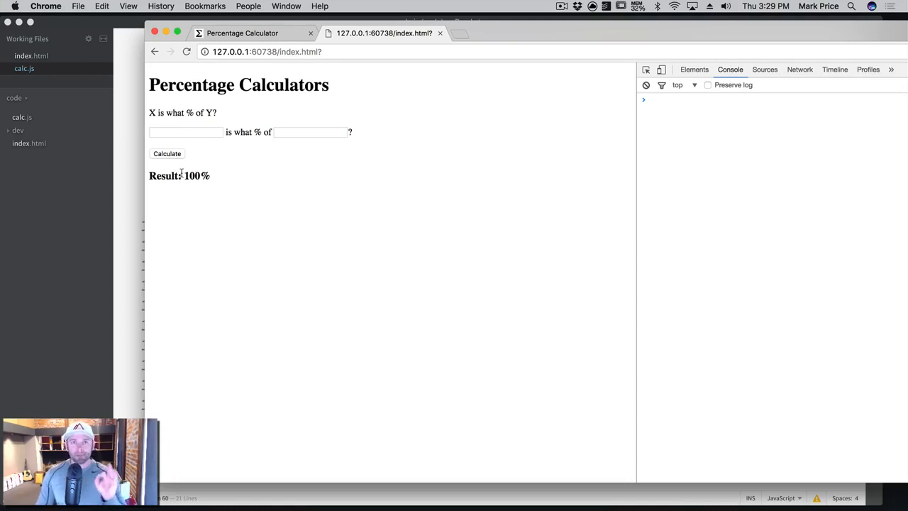
left_click(167, 153)
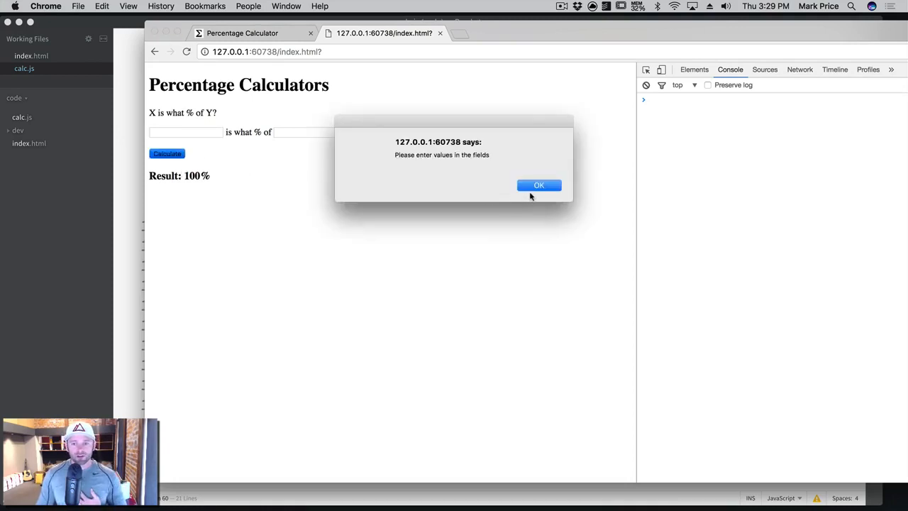
left_click(539, 185)
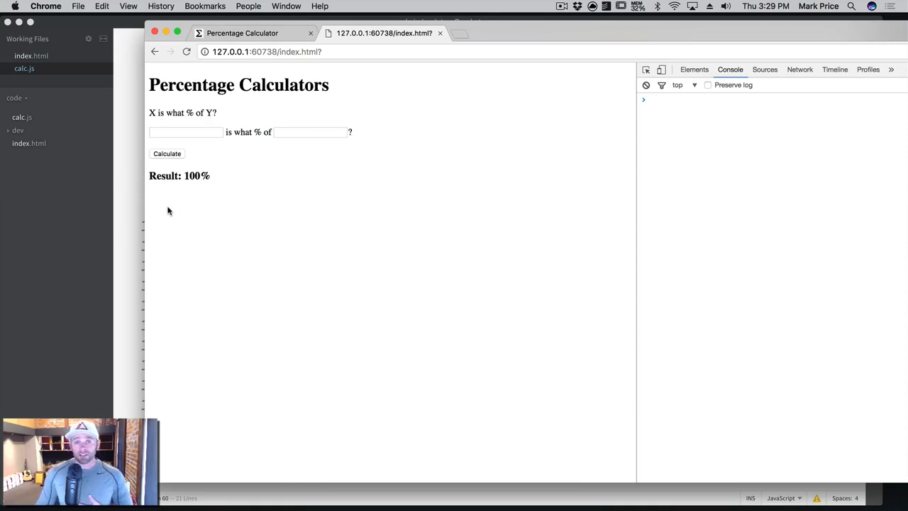
mouse_move(241, 148)
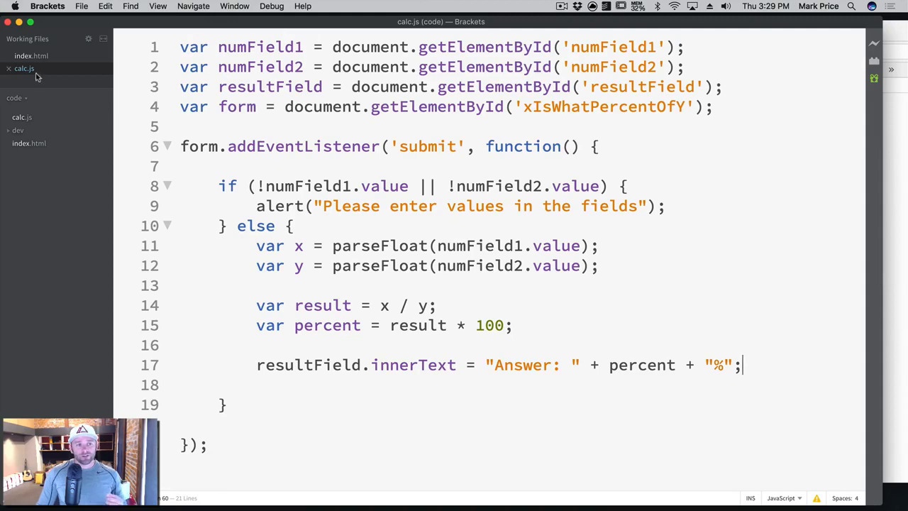
left_click(31, 55)
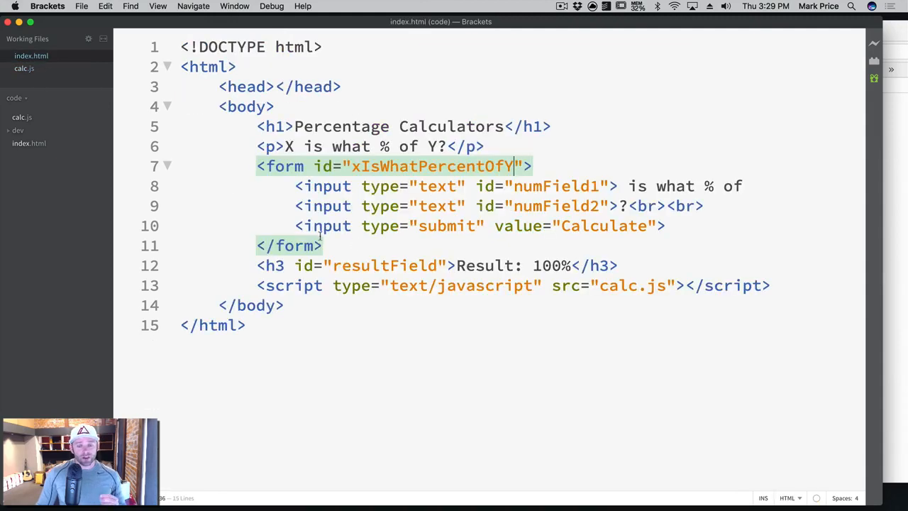
left_click_drag(256, 164, 320, 245)
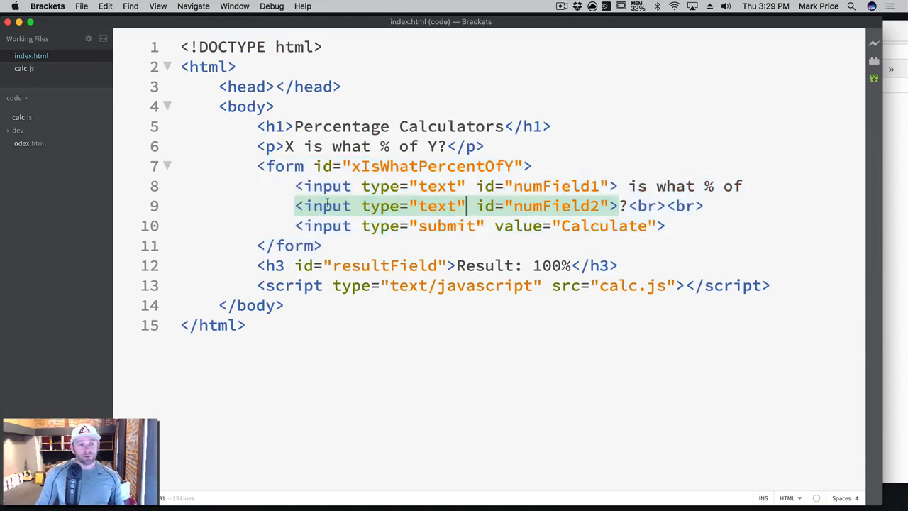
left_click(24, 68)
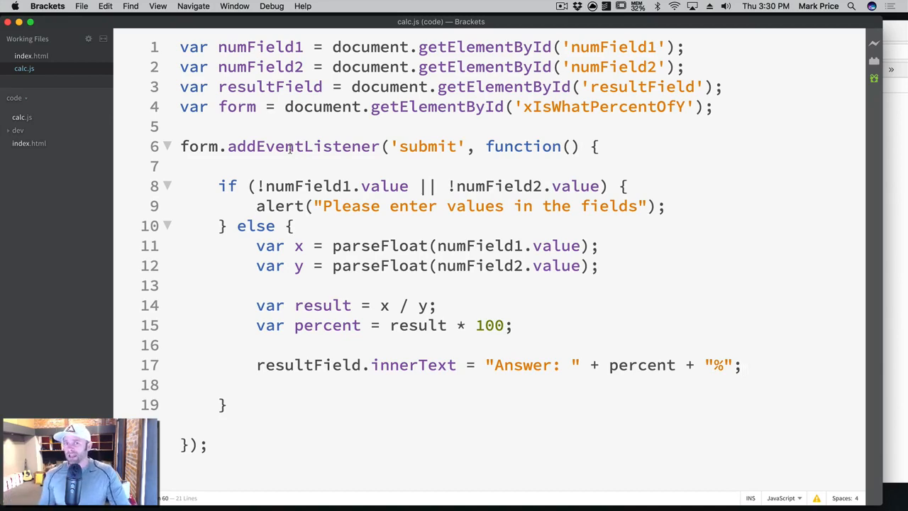
Give the submit handler in calc.js an event parameter.
left_click(740, 364)
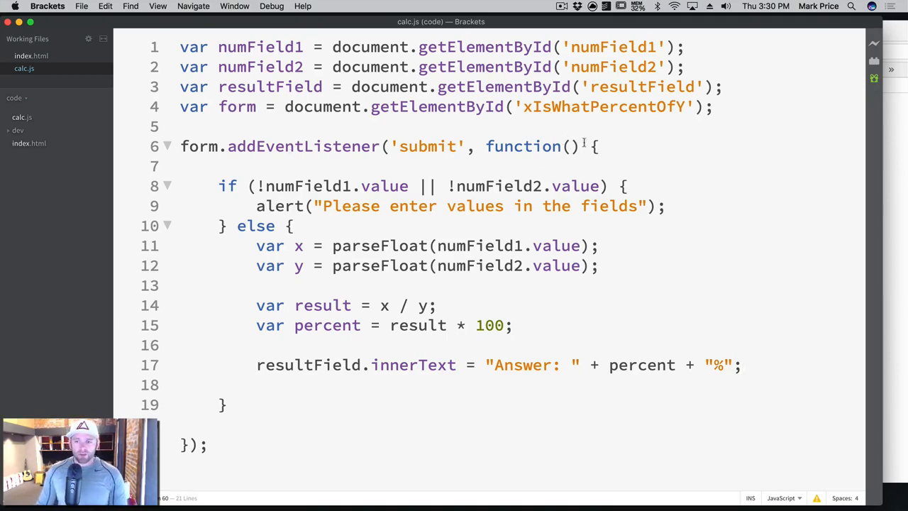
type("even")
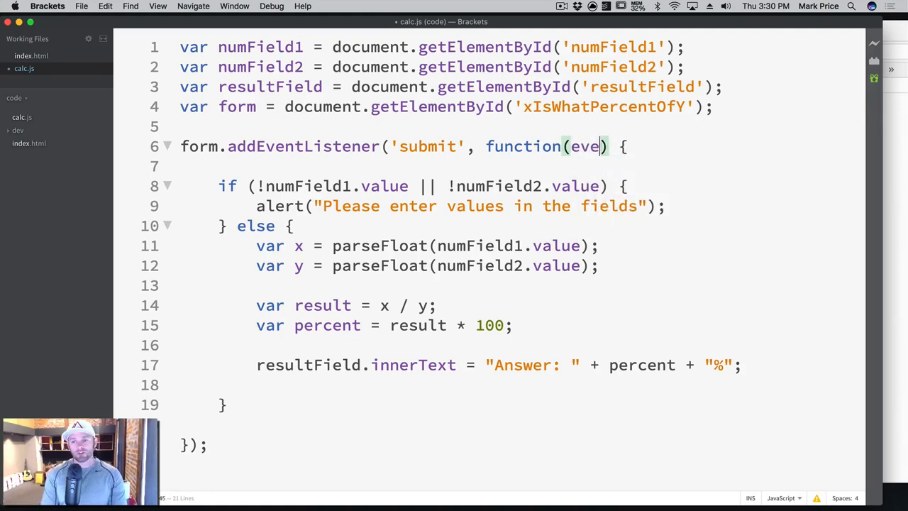
type("bl")
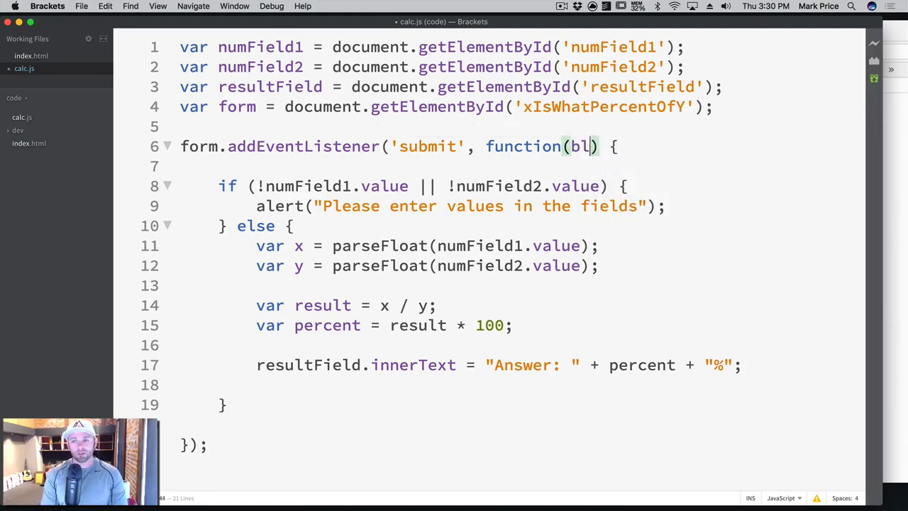
type("event")
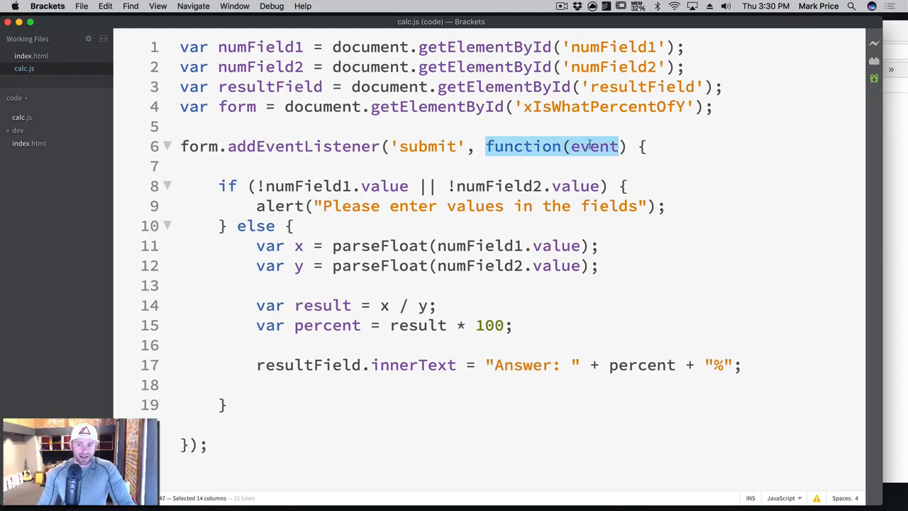
double_click(594, 146)
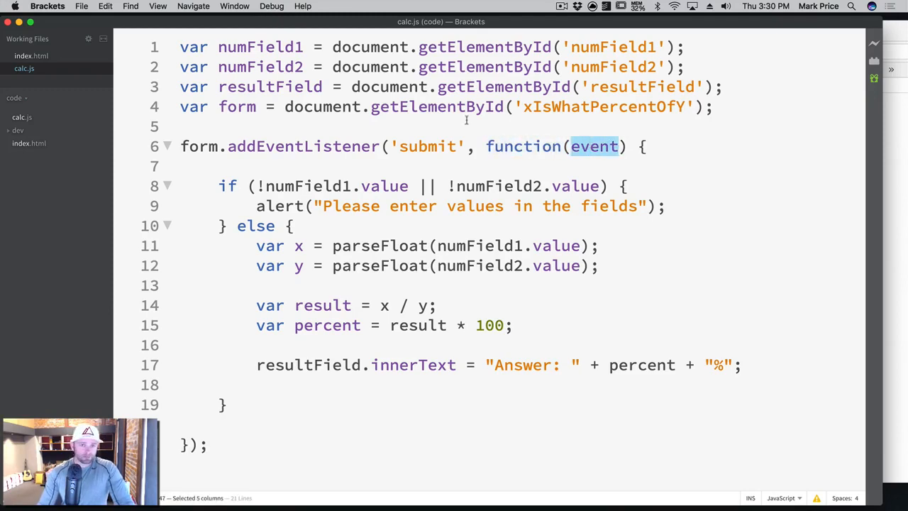
mouse_move(398, 127)
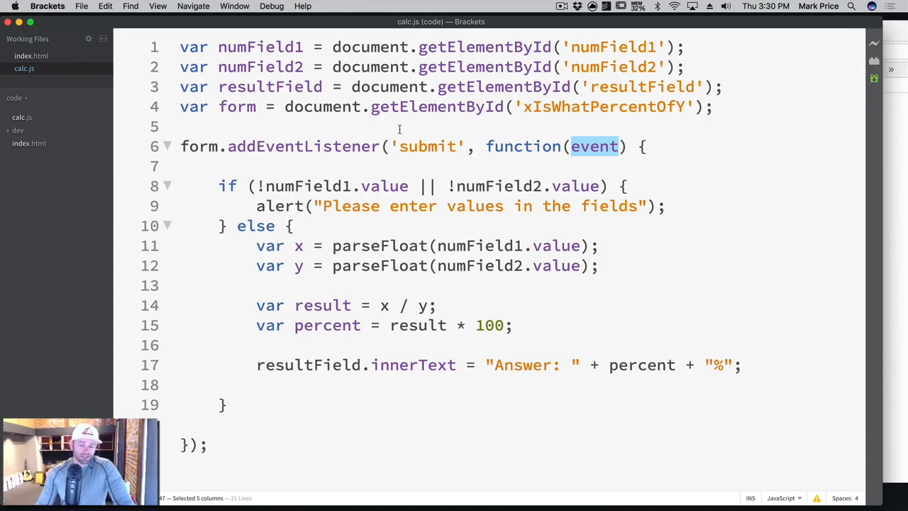
Add event.preventDefault(); after the answer assignment and highlight the method name.
left_click(339, 383)
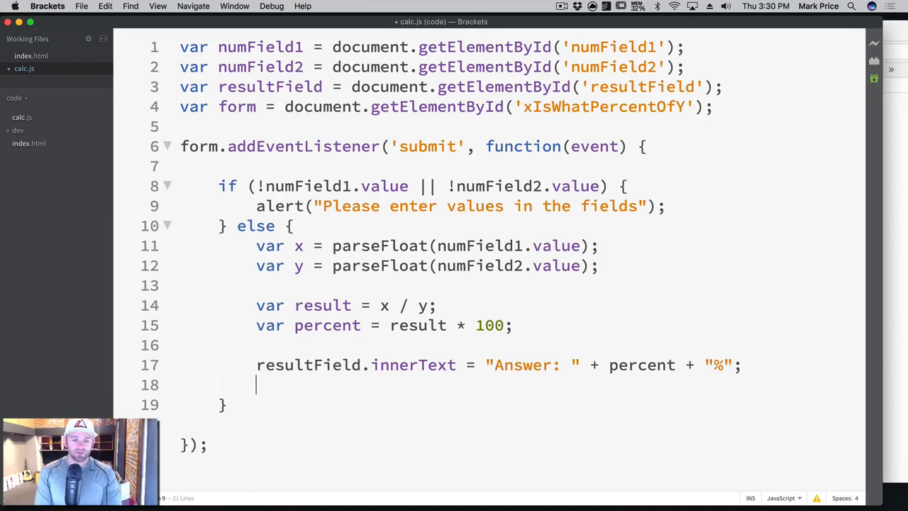
type("event.")
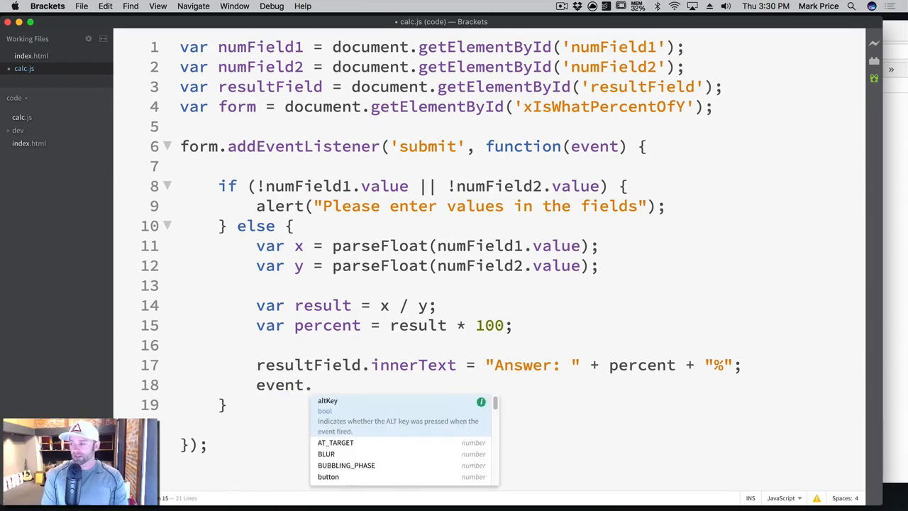
type("preventDefault();")
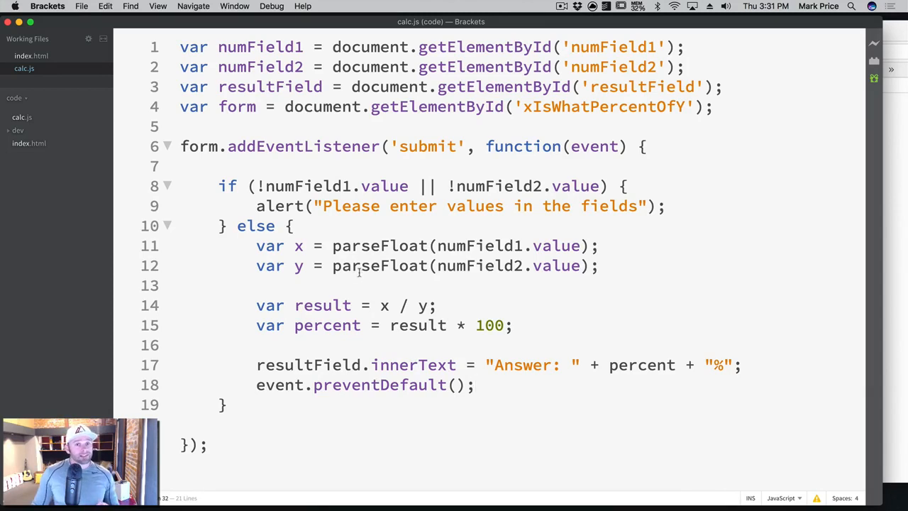
left_click(476, 384)
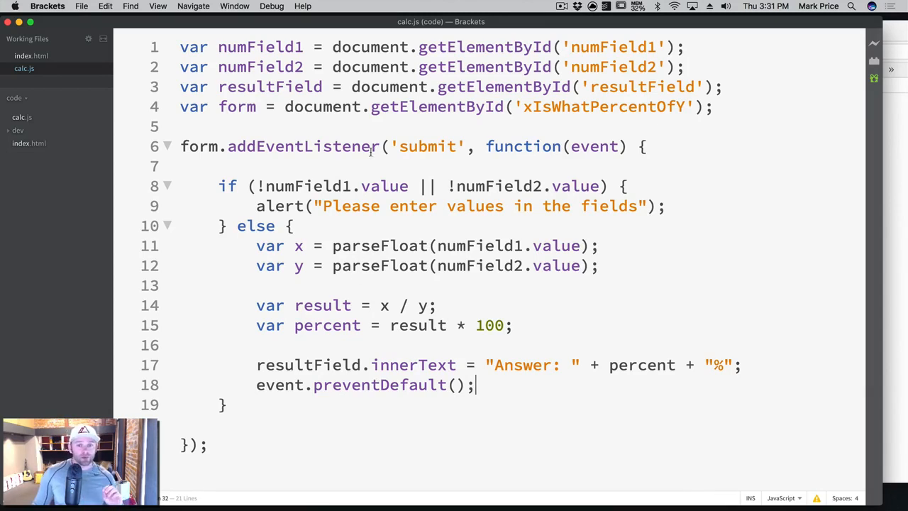
double_click(428, 146)
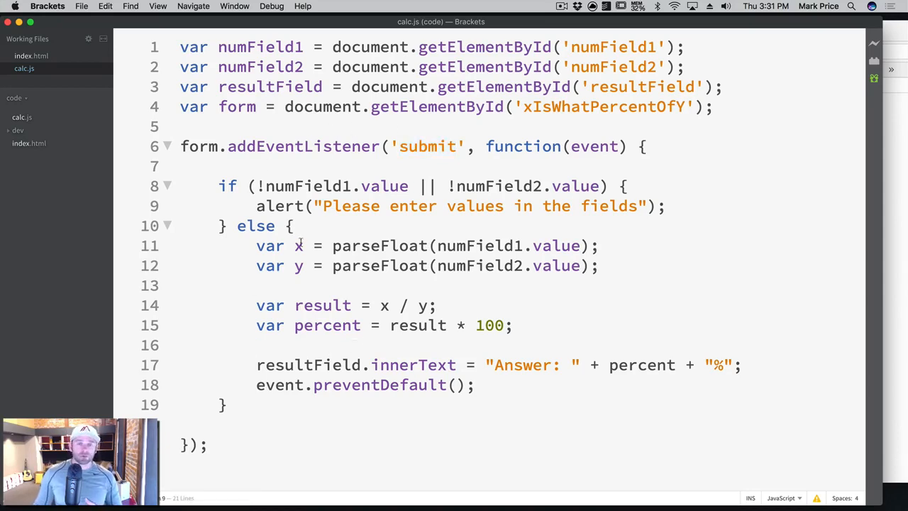
left_click(257, 344)
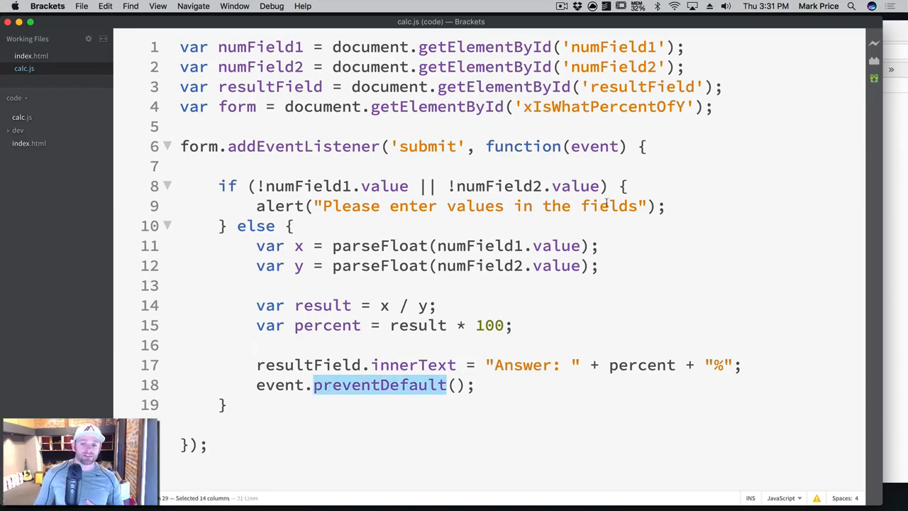
double_click(594, 146)
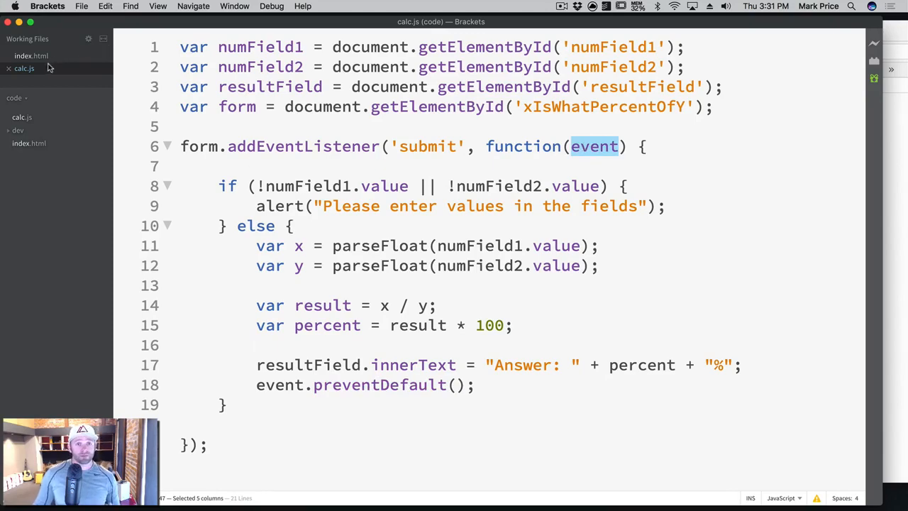
Delete the 'Result: 100%' placeholder from the h3 result heading in index.html.
left_click(31, 55)
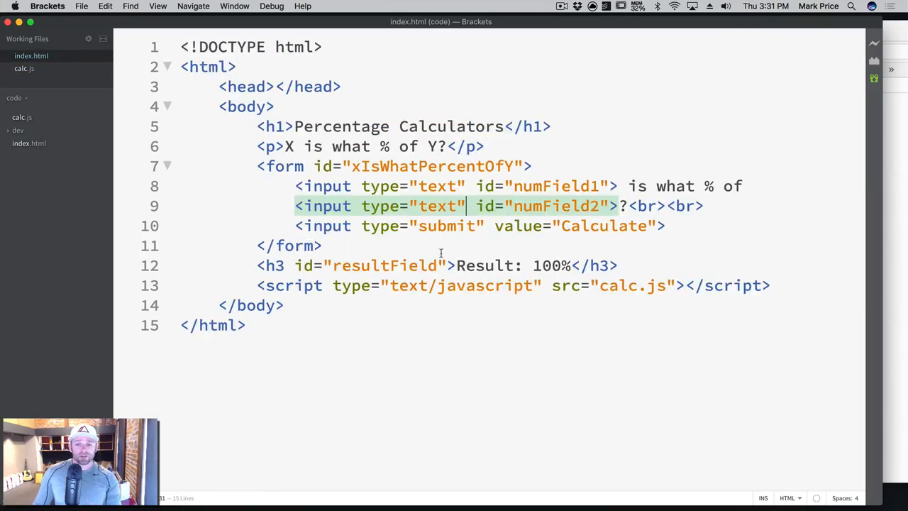
double_click(513, 266)
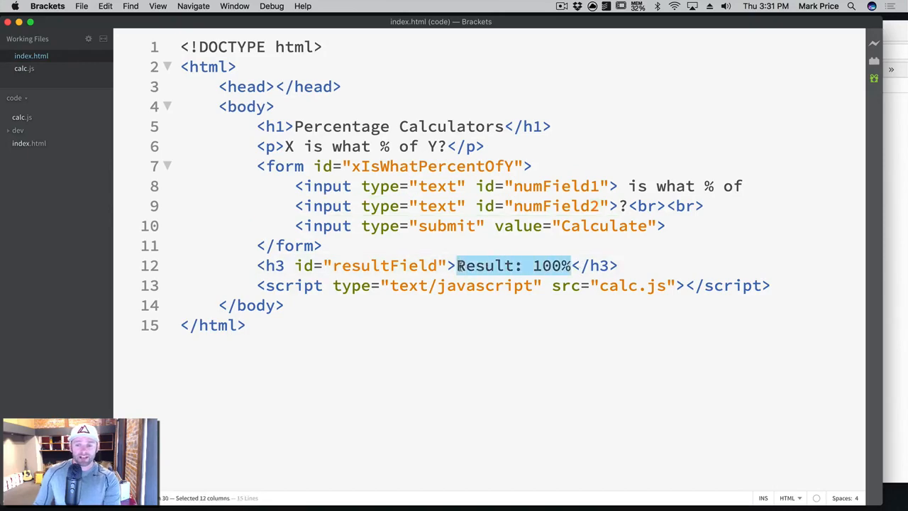
key("Delete")
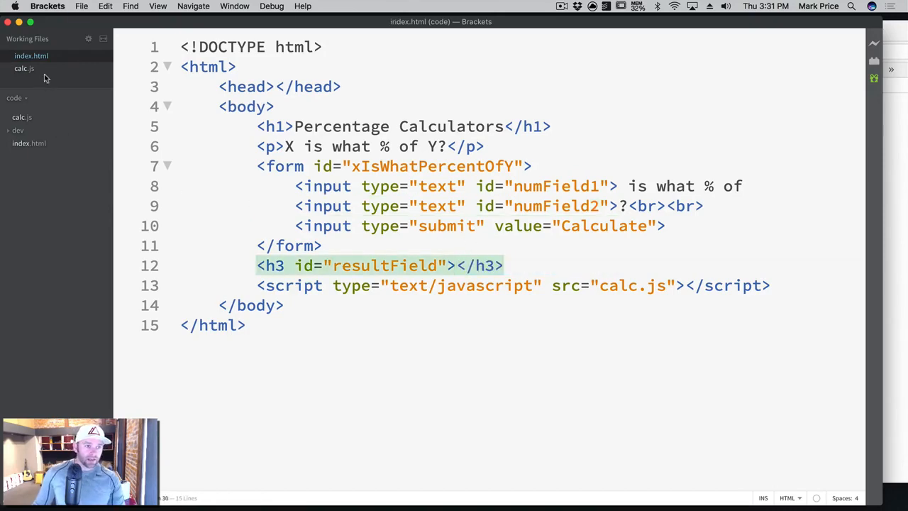
left_click(24, 68)
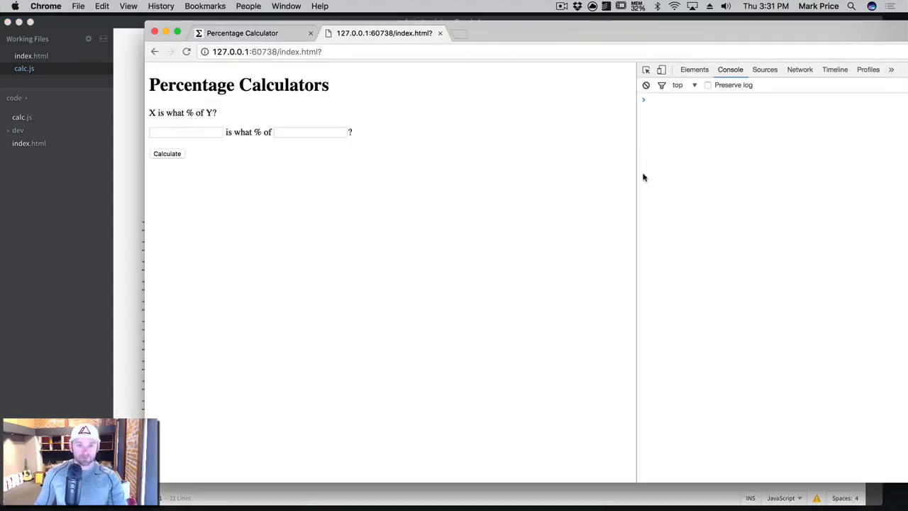
Enter 200 and 5000 into the local percentage calculator's two fields.
left_click(186, 132)
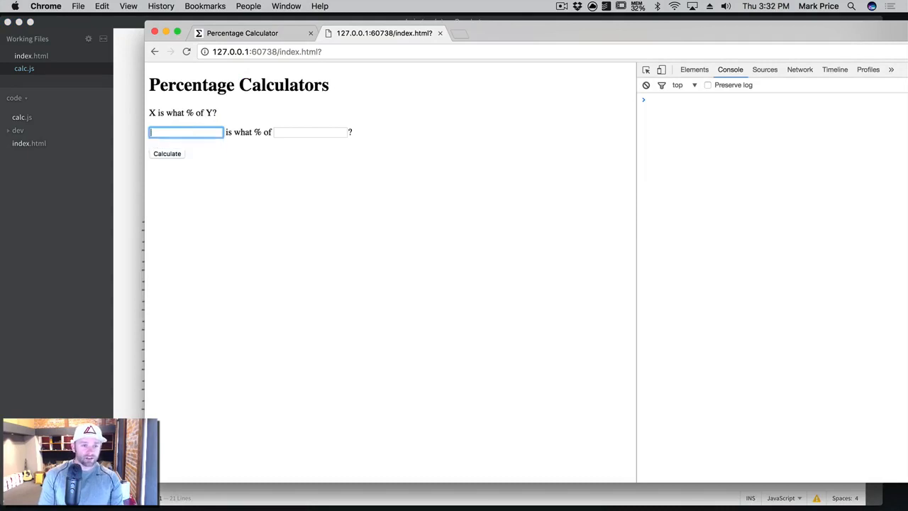
type("500")
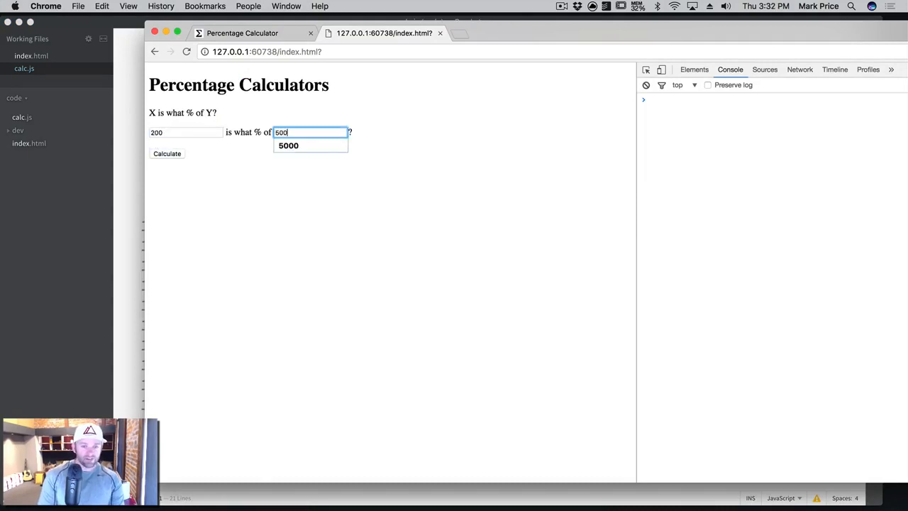
left_click(168, 153)
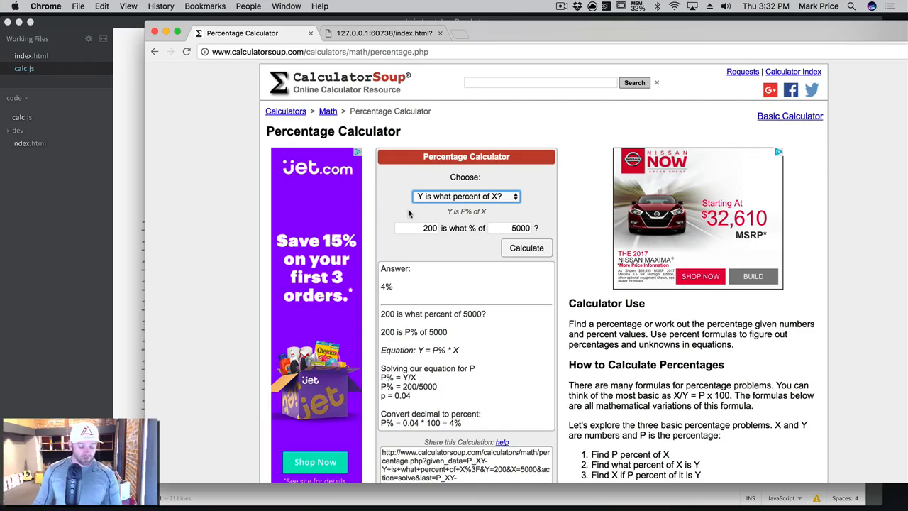
Reload CalculatorSoup, resubmit 200 of 5000 and scroll to the 4% worked steps.
left_click(187, 51)
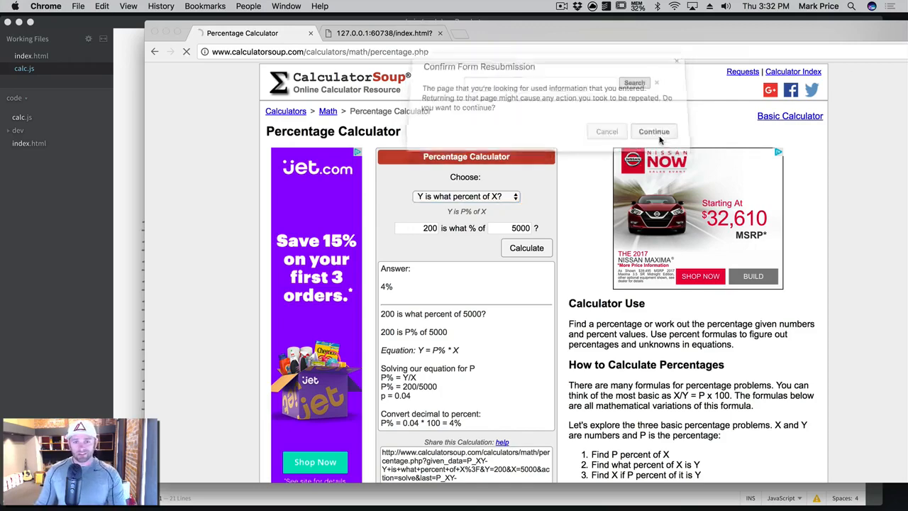
left_click(653, 130)
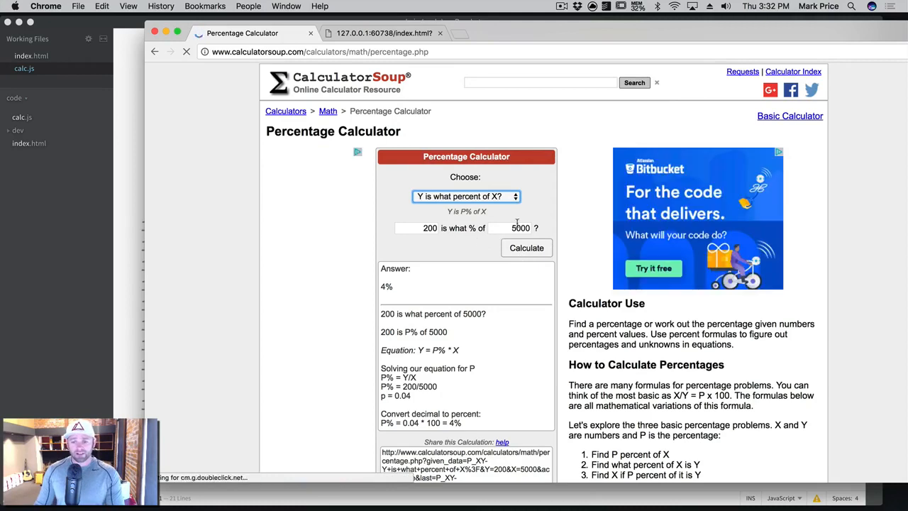
mouse_move(414, 298)
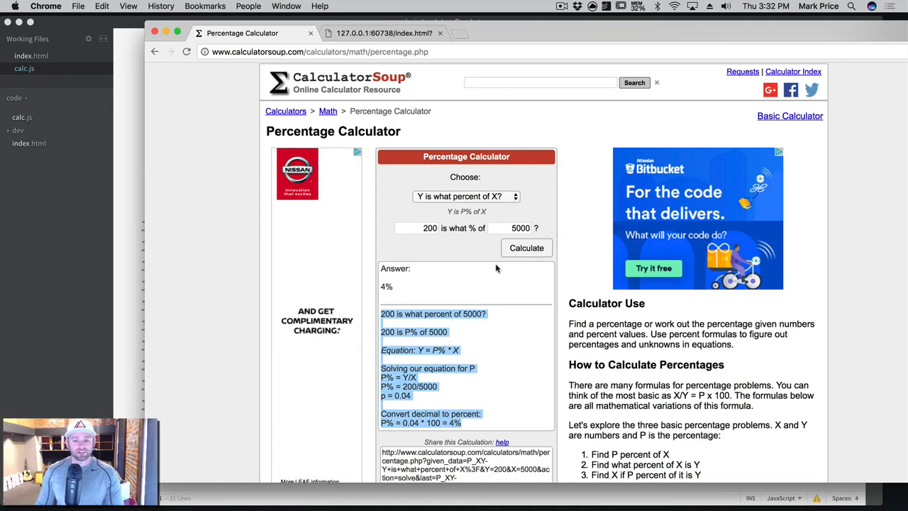
scroll("down", 3)
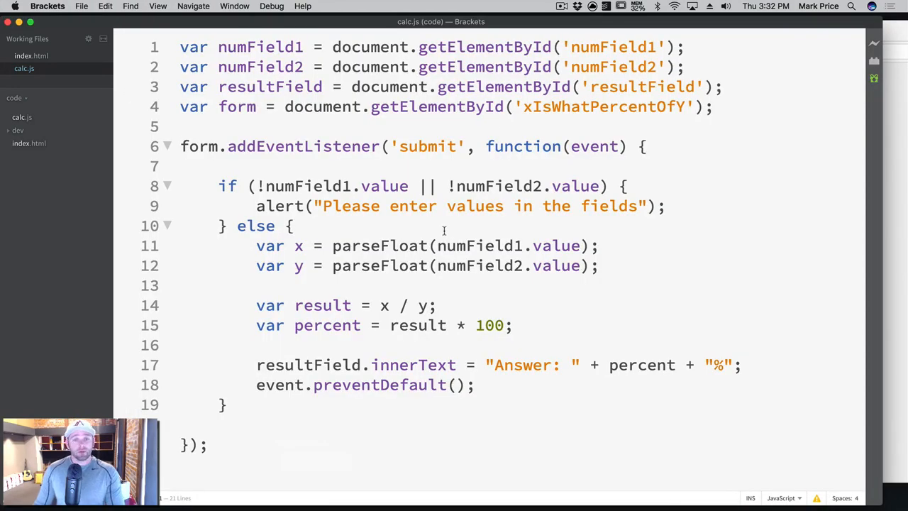
mouse_move(352, 151)
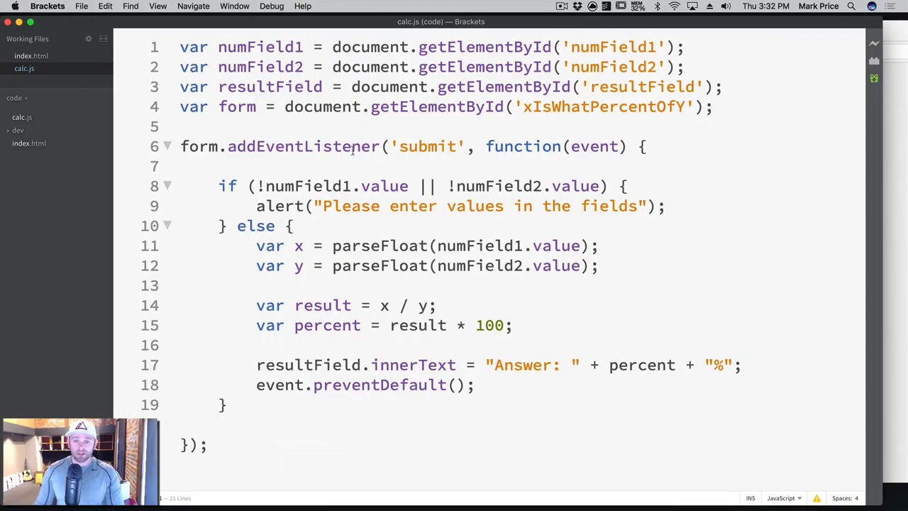
mouse_move(782, 115)
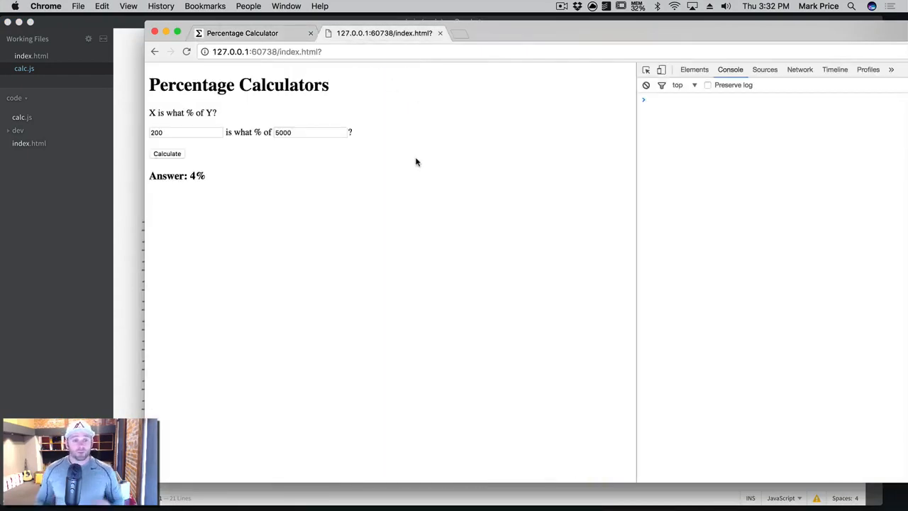
mouse_move(349, 151)
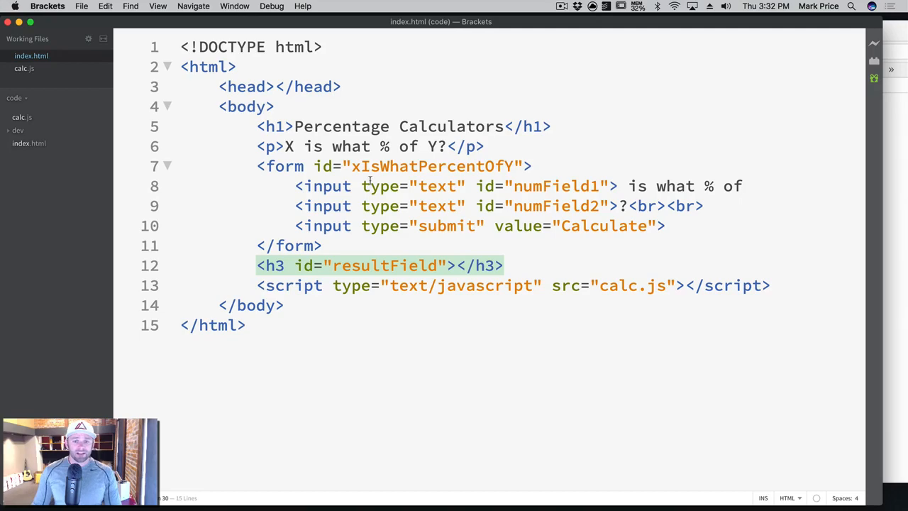
left_click_drag(297, 186, 617, 186)
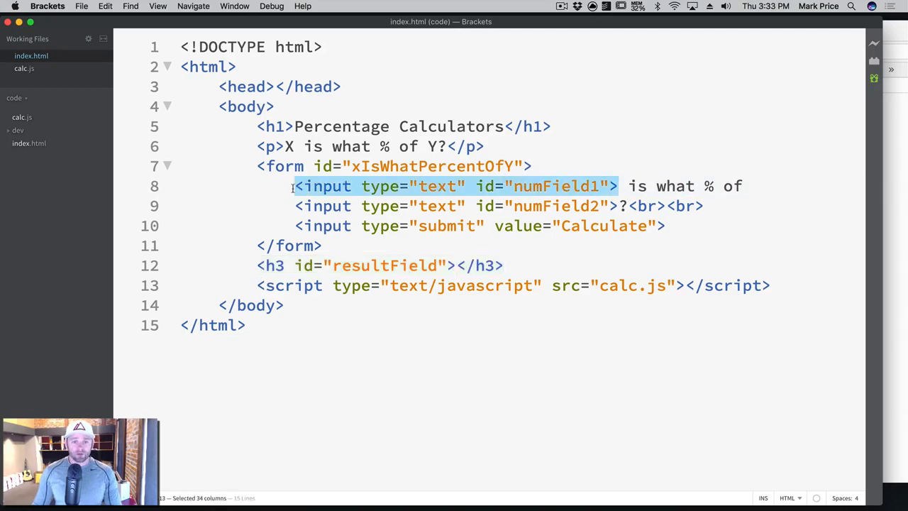
left_click(24, 68)
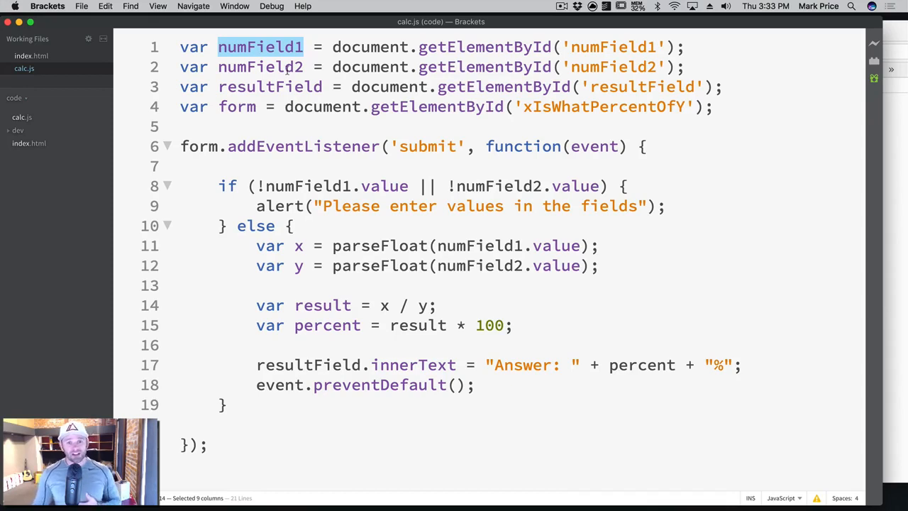
double_click(269, 87)
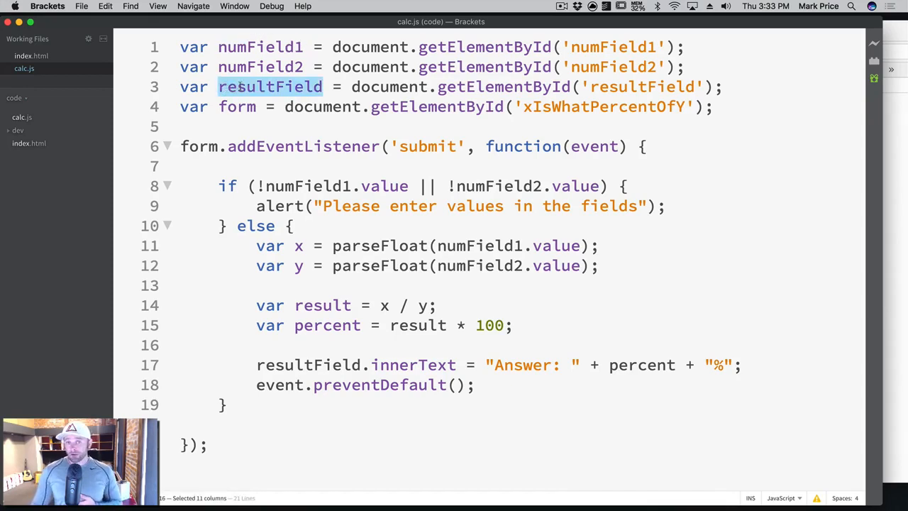
left_click(253, 87)
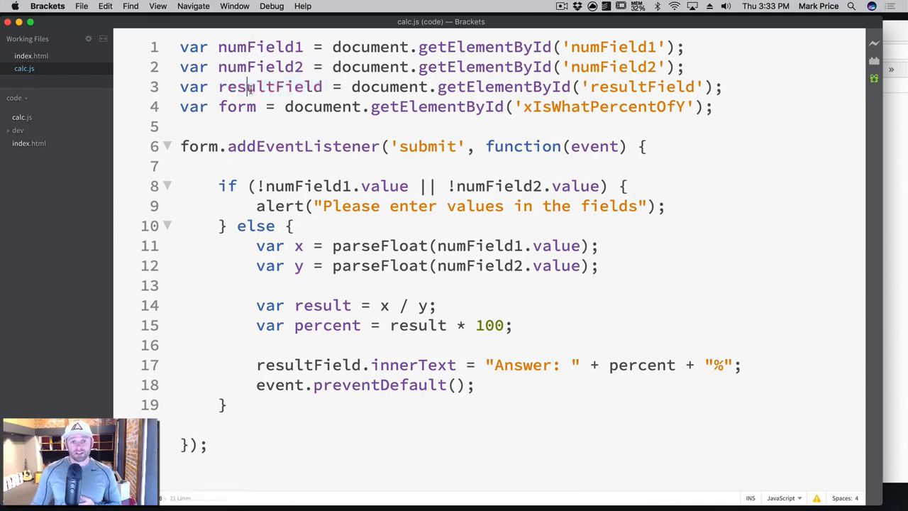
double_click(269, 86)
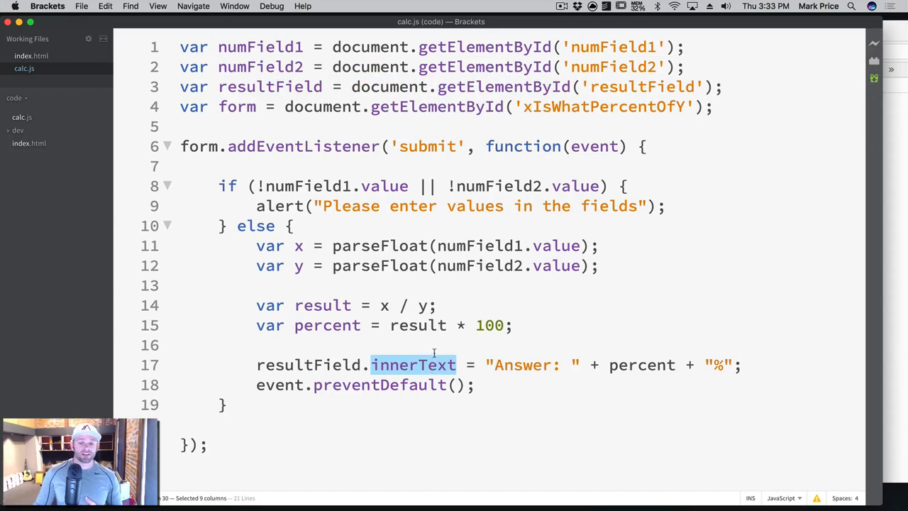
mouse_move(435, 355)
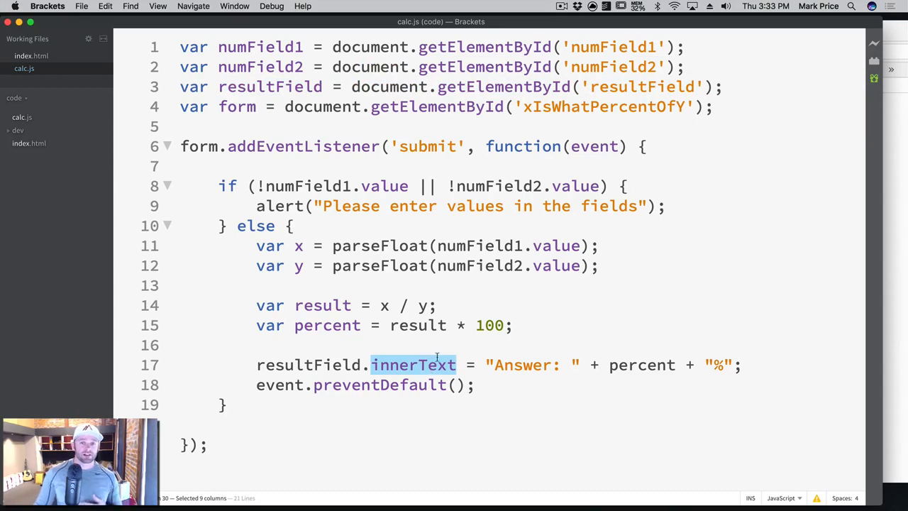
mouse_move(343, 349)
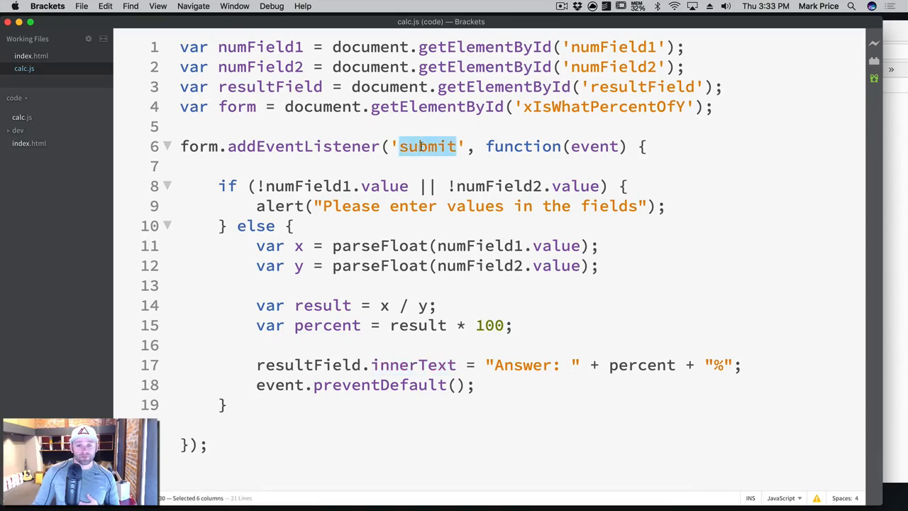
mouse_move(307, 133)
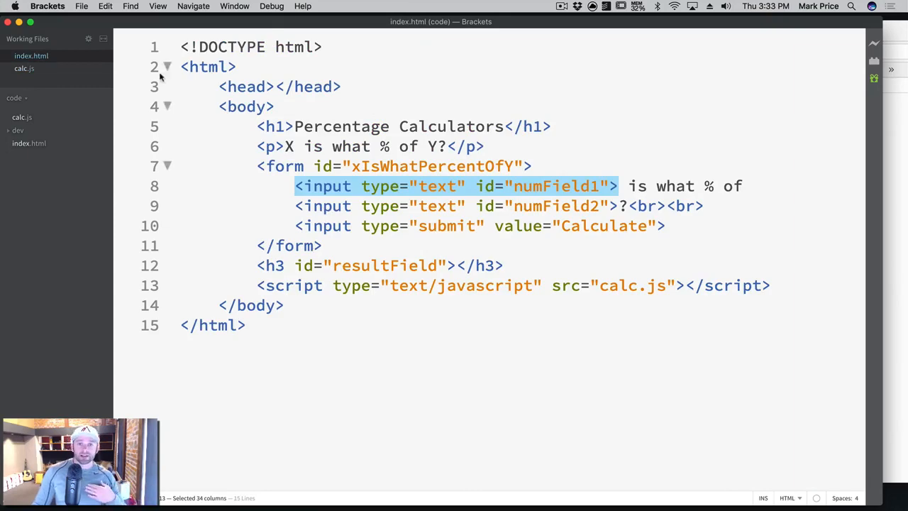
left_click(24, 68)
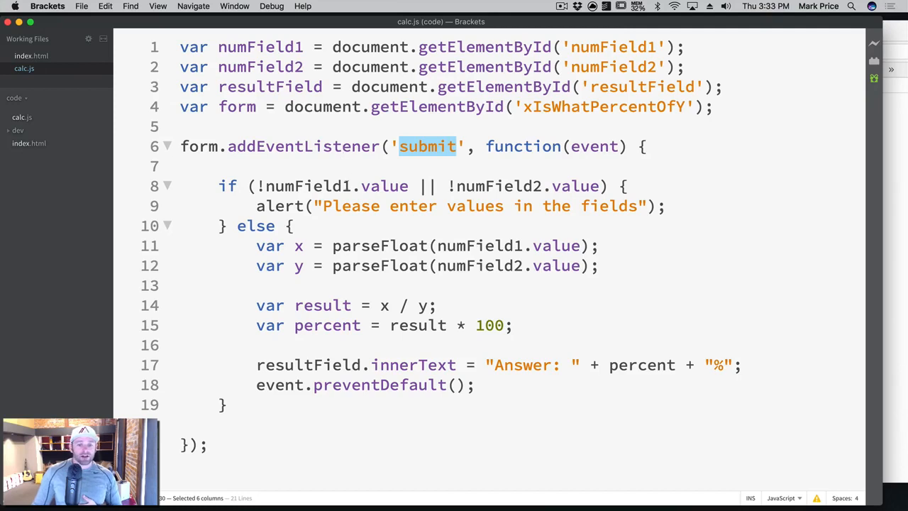
left_click(213, 165)
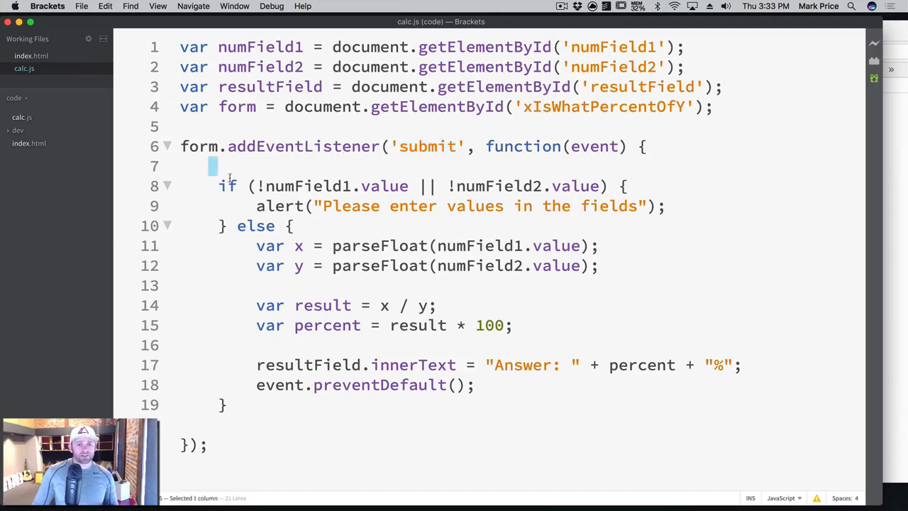
left_click_drag(213, 164, 664, 206)
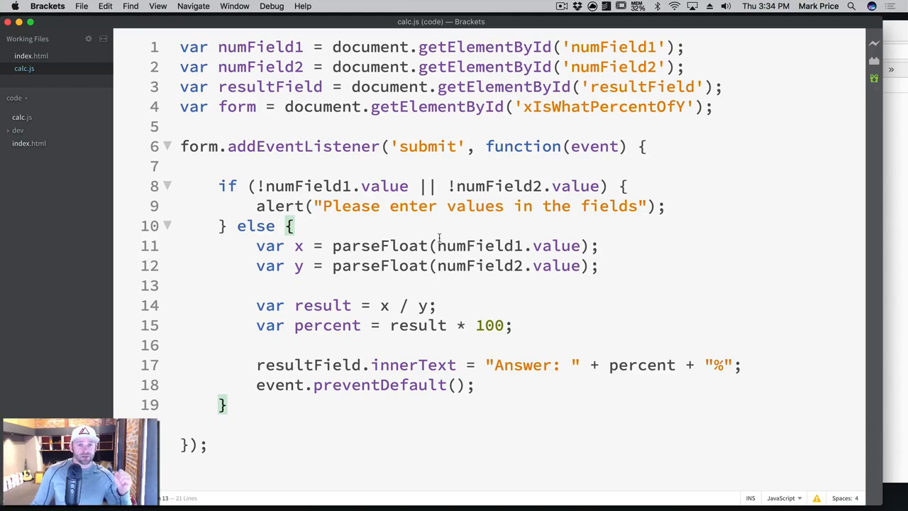
mouse_move(510, 226)
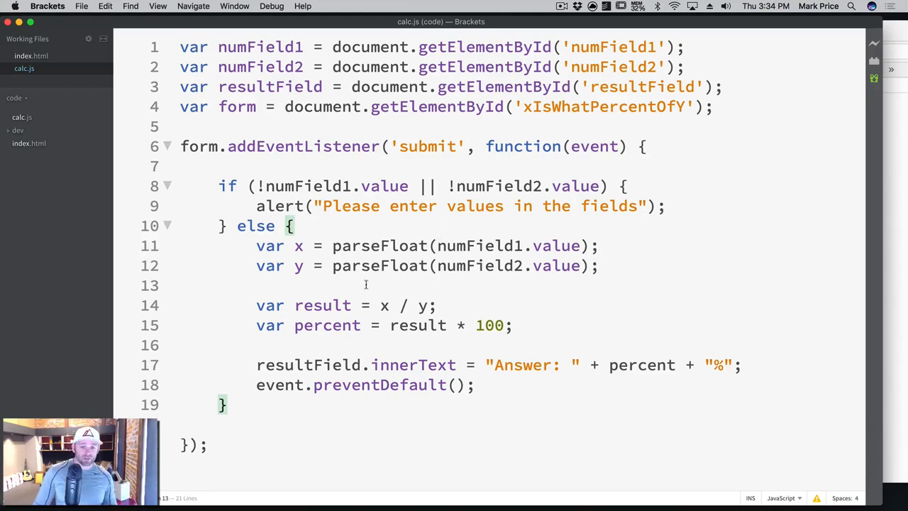
left_click_drag(295, 305, 511, 324)
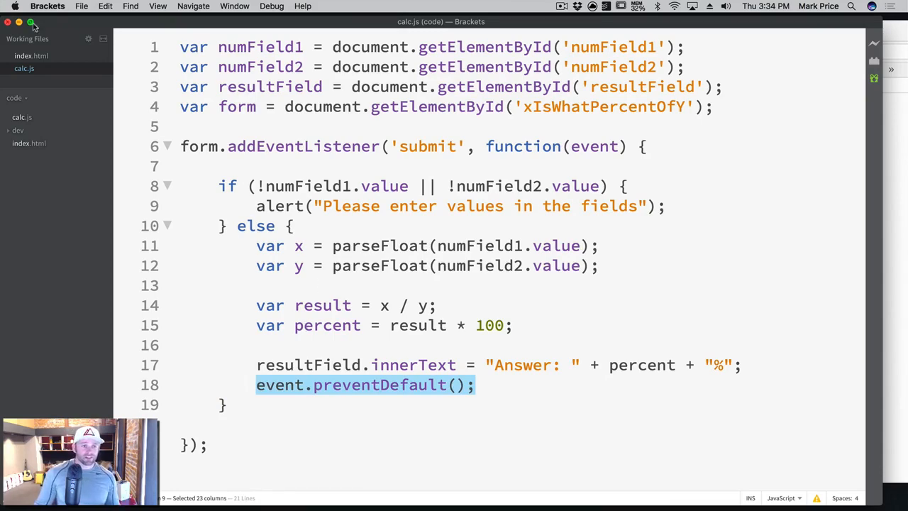
left_click(32, 56)
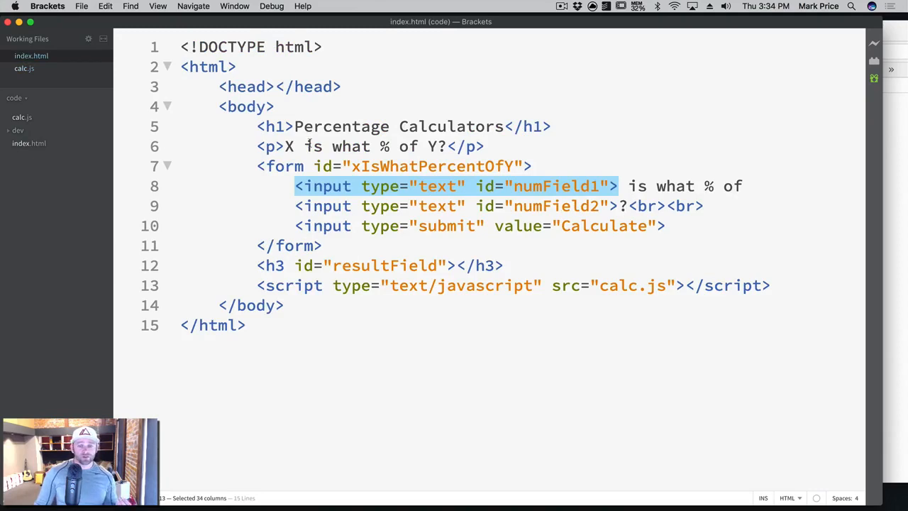